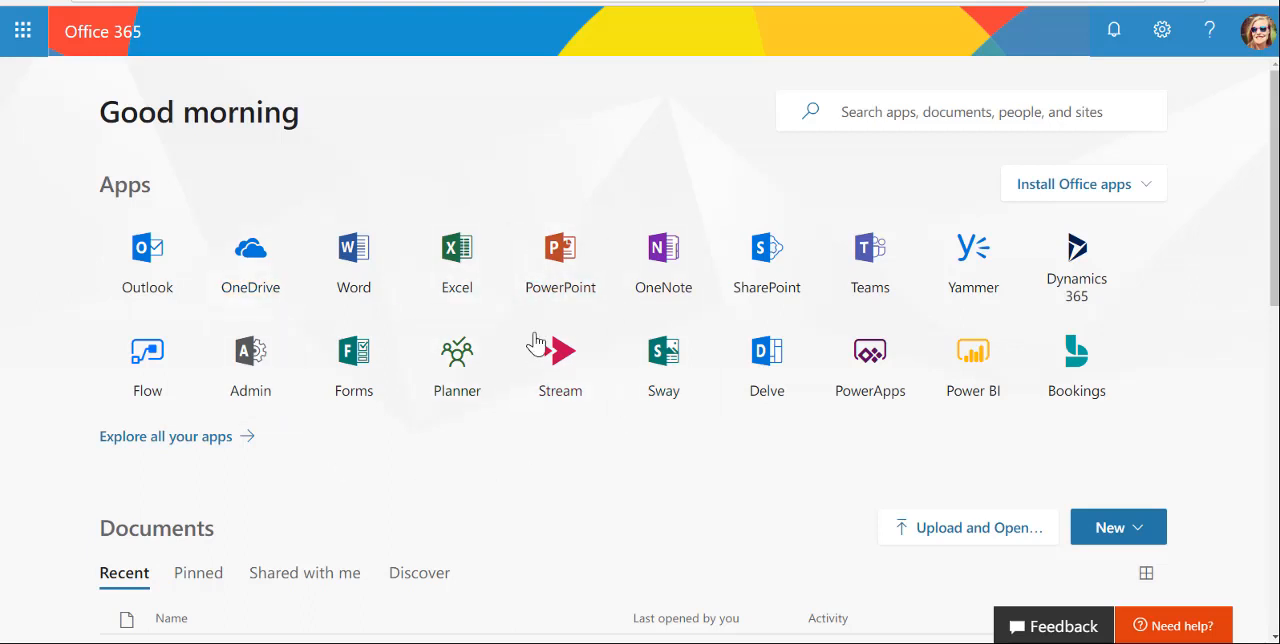
Step: Open the Forms app from the Office 365 home page and start a new blank form
{"action": "left_click", "coordinate": [353, 353]}
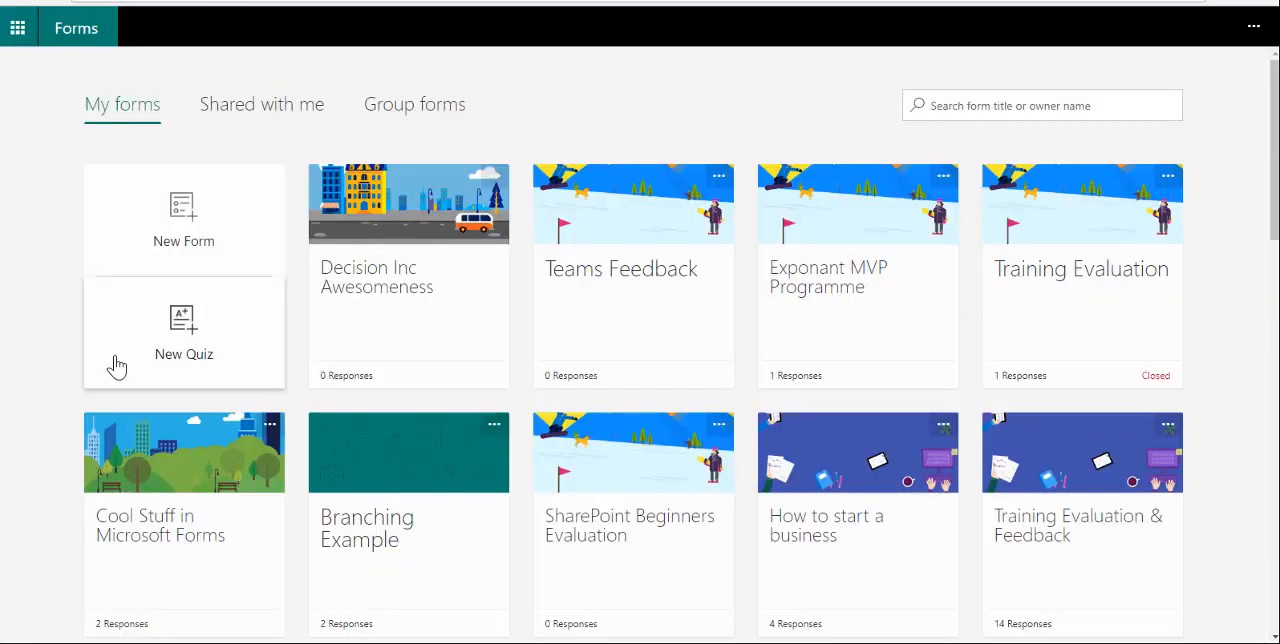
{"action": "mouse_move", "coordinate": [62, 256]}
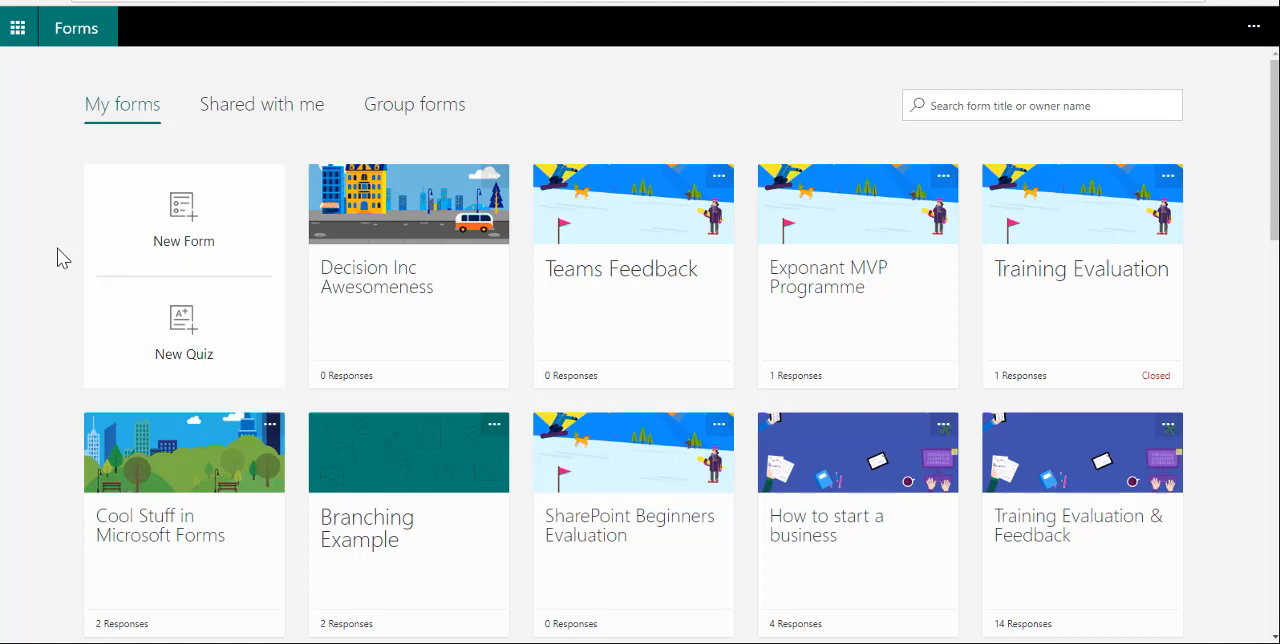
{"action": "left_click", "coordinate": [184, 220]}
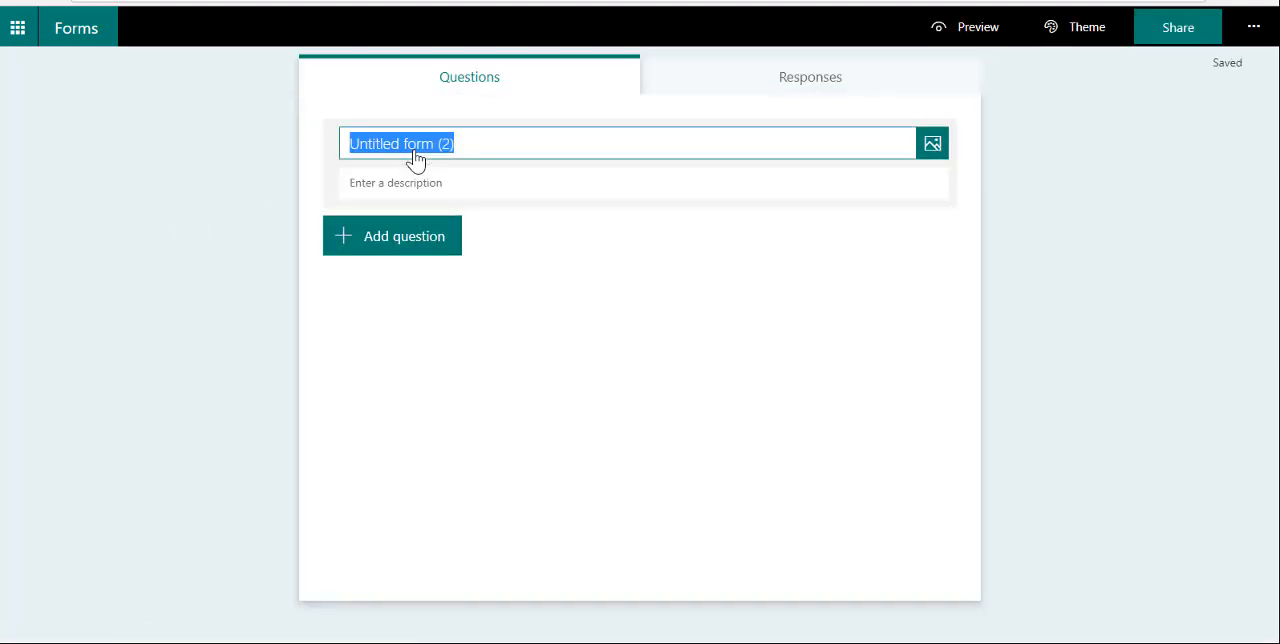
Step: Title the form 'The Nerve Centre Feedback' with a description inviting feedback to make this amazing
{"action": "type", "text": "The Nerve C"}
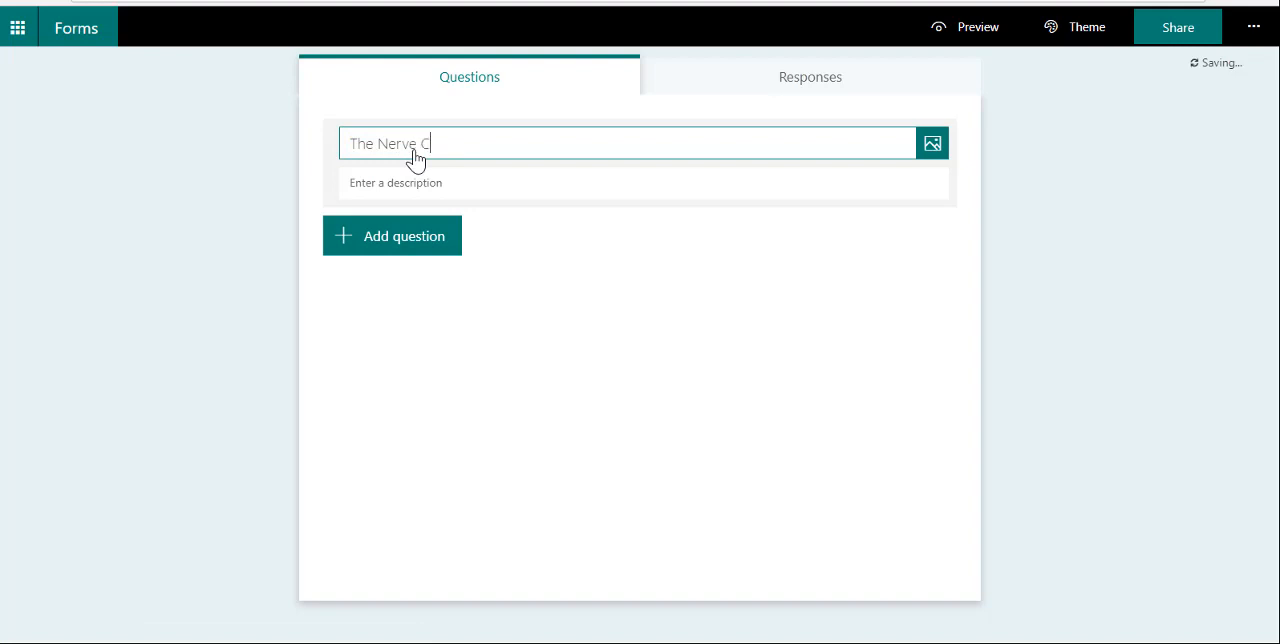
{"action": "type", "text": "entre Feedback"}
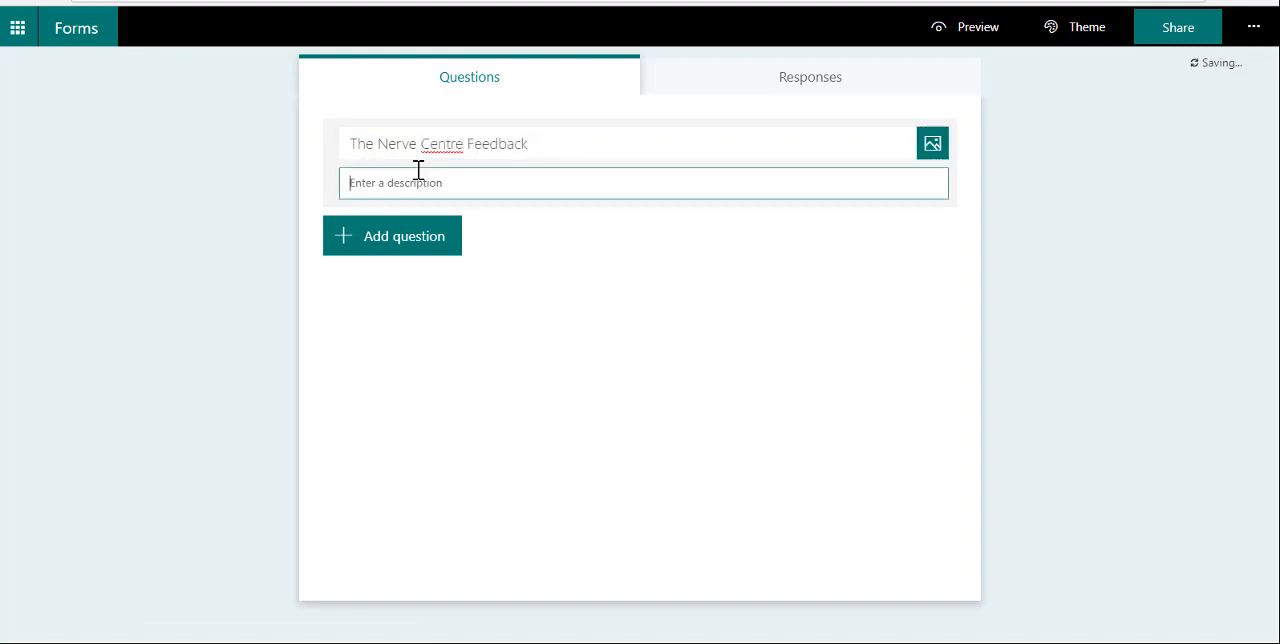
{"action": "type", "text": "We'd love yo"}
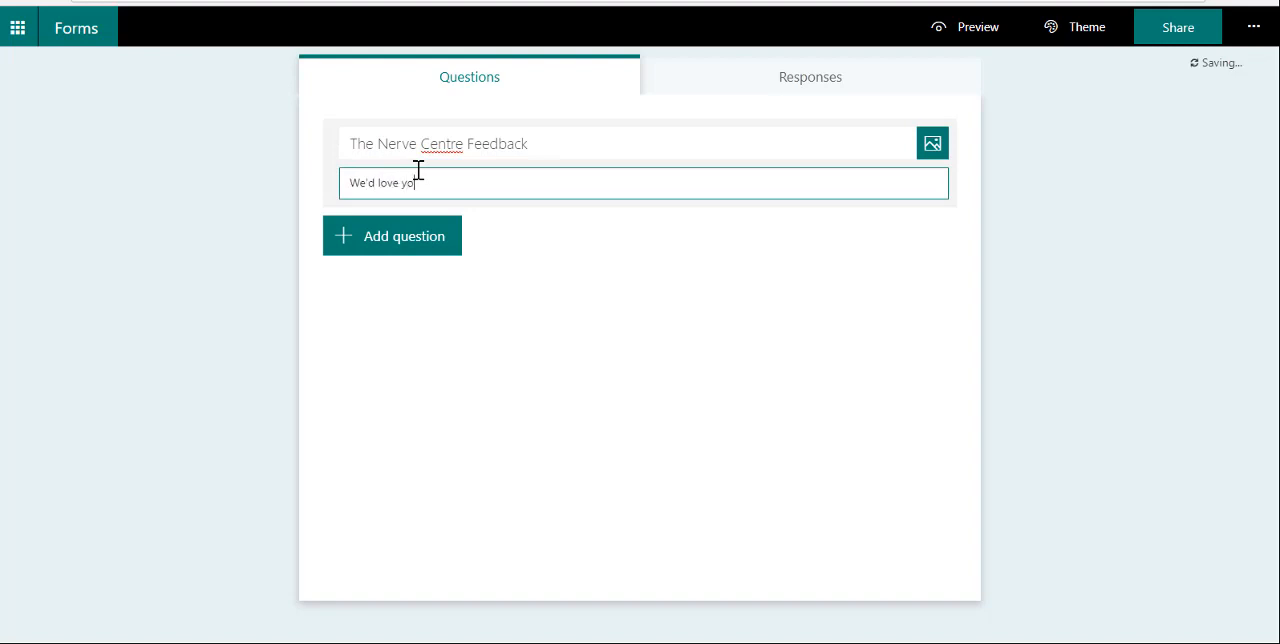
{"action": "type", "text": "ur feedbck."}
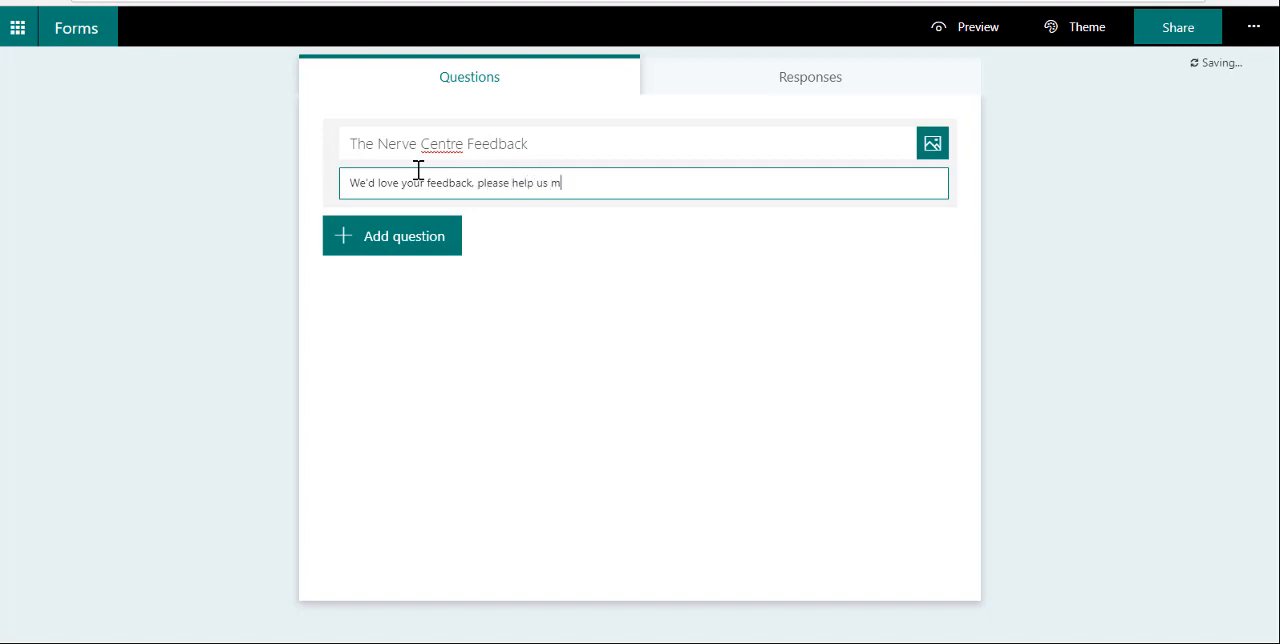
{"action": "type", "text": "ake this amaz"}
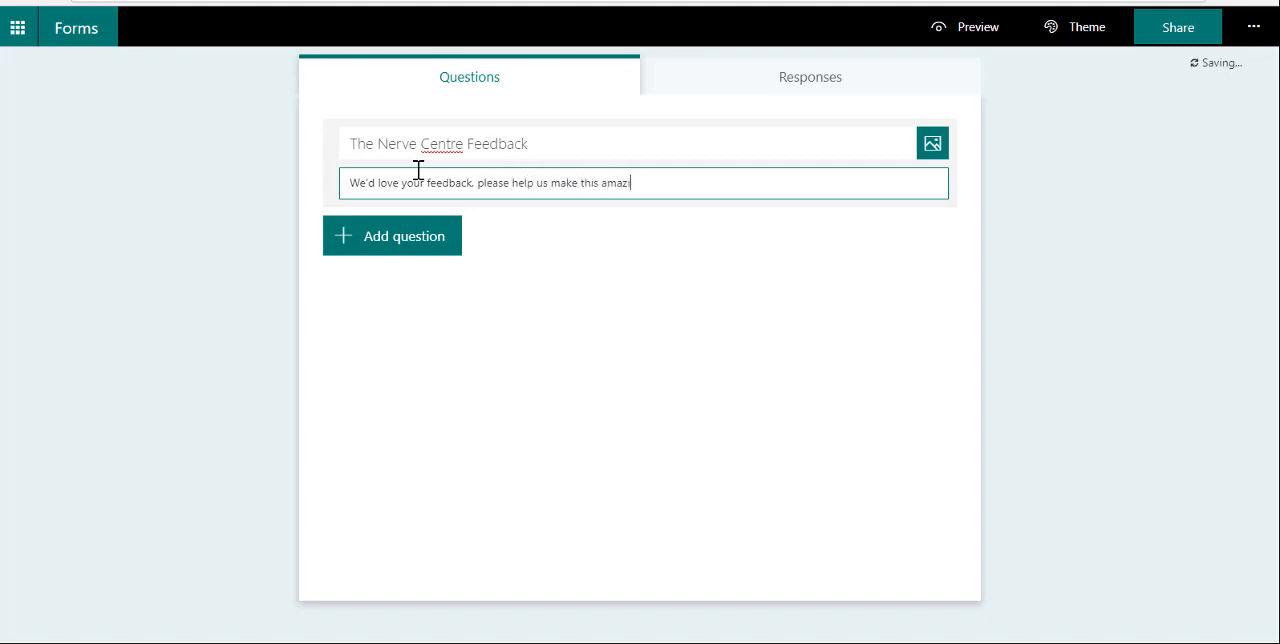
{"action": "type", "text": "ing."}
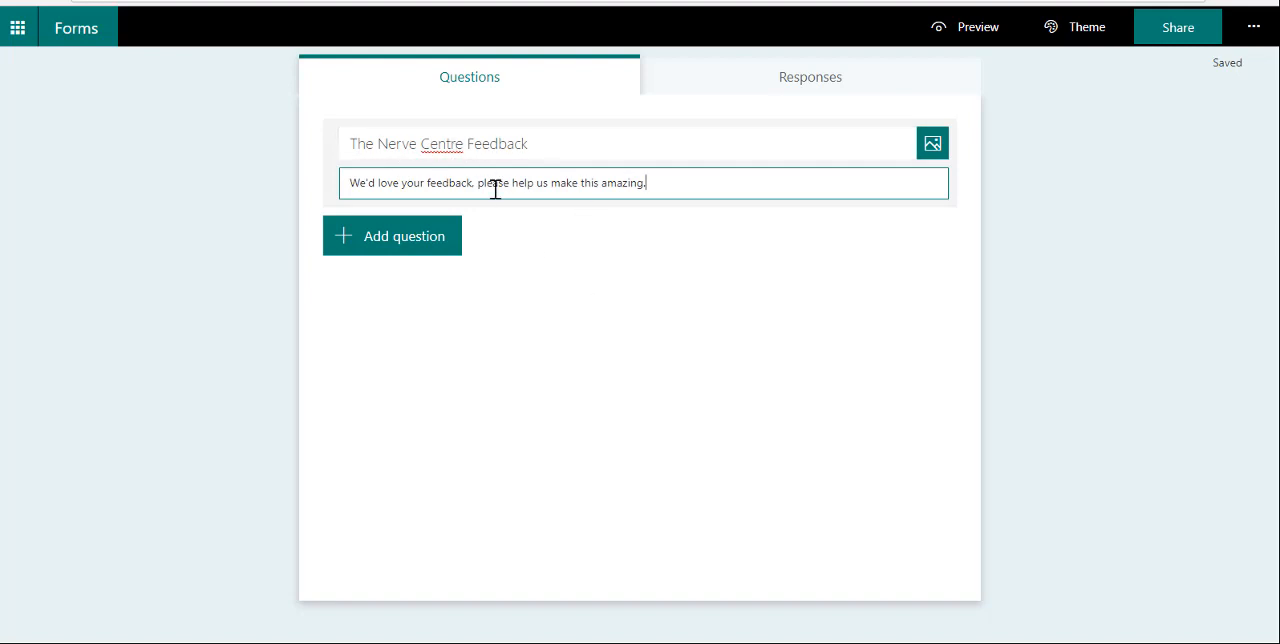
{"action": "left_click", "coordinate": [391, 235]}
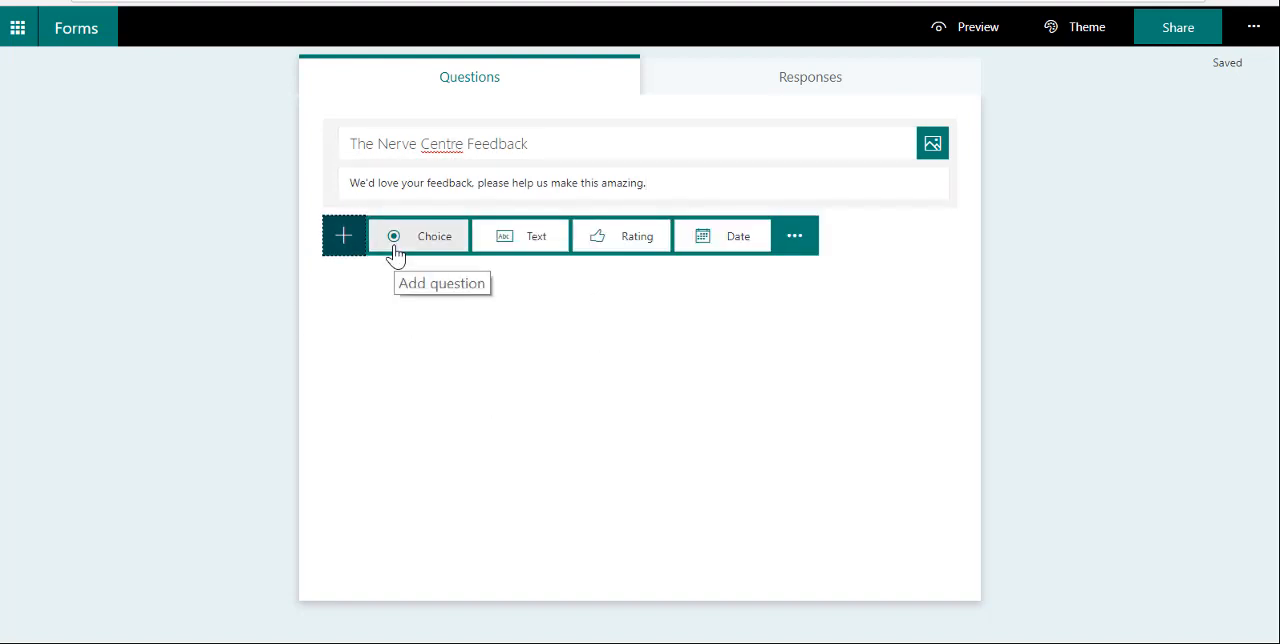
{"action": "mouse_move", "coordinate": [415, 371]}
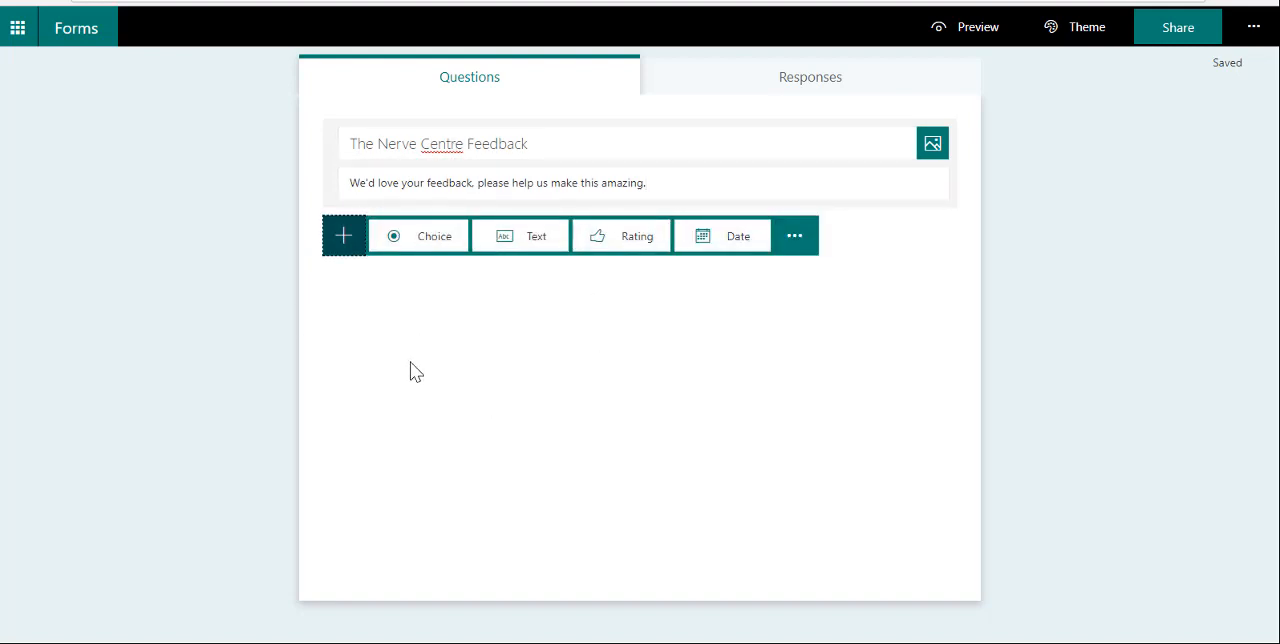
{"action": "mouse_move", "coordinate": [500, 307]}
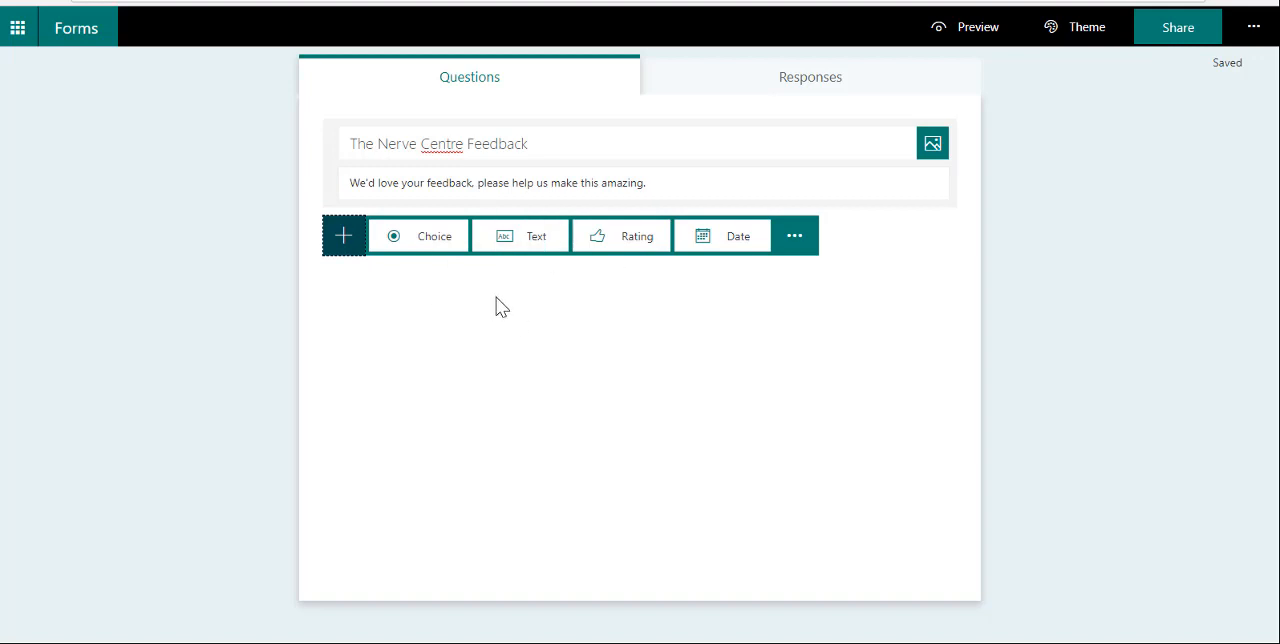
{"action": "mouse_move", "coordinate": [845, 208]}
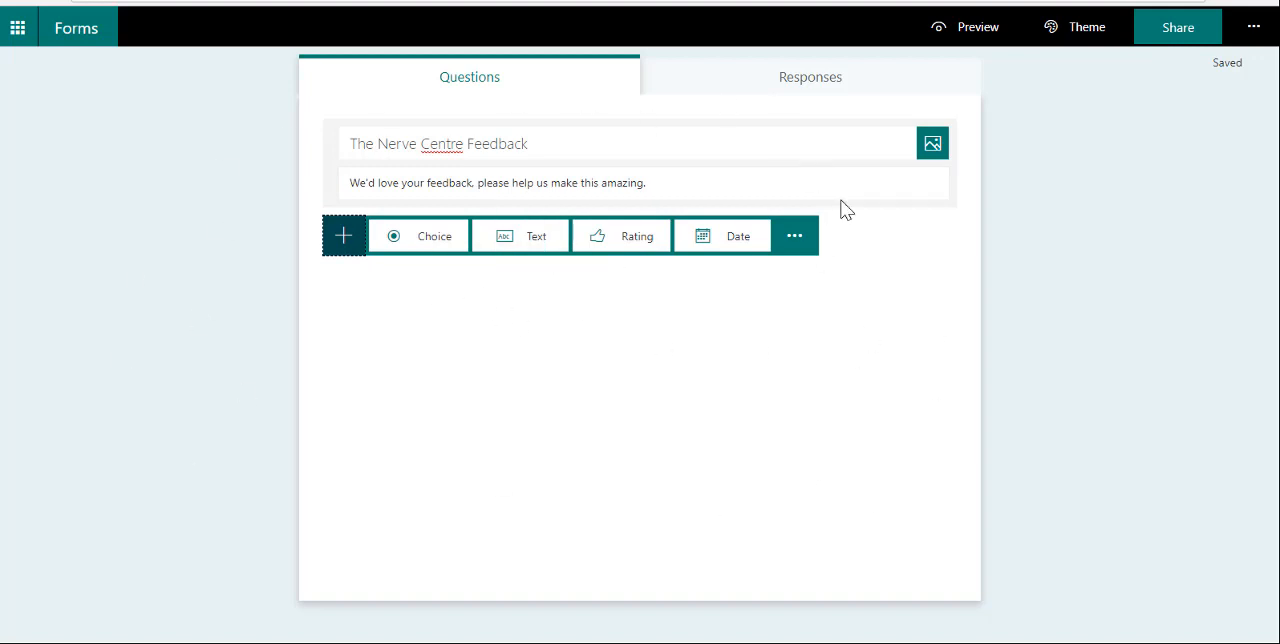
Step: Open the form's sharing panel with the organization-only response link
{"action": "left_click", "coordinate": [1177, 26]}
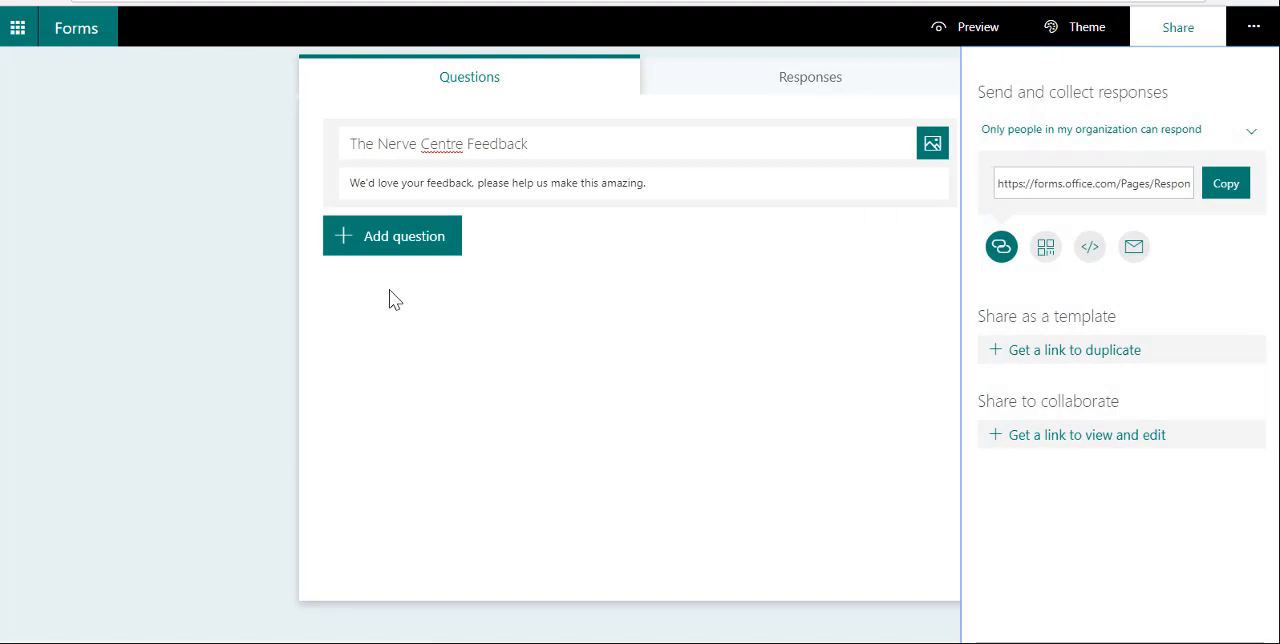
{"action": "mouse_move", "coordinate": [535, 290]}
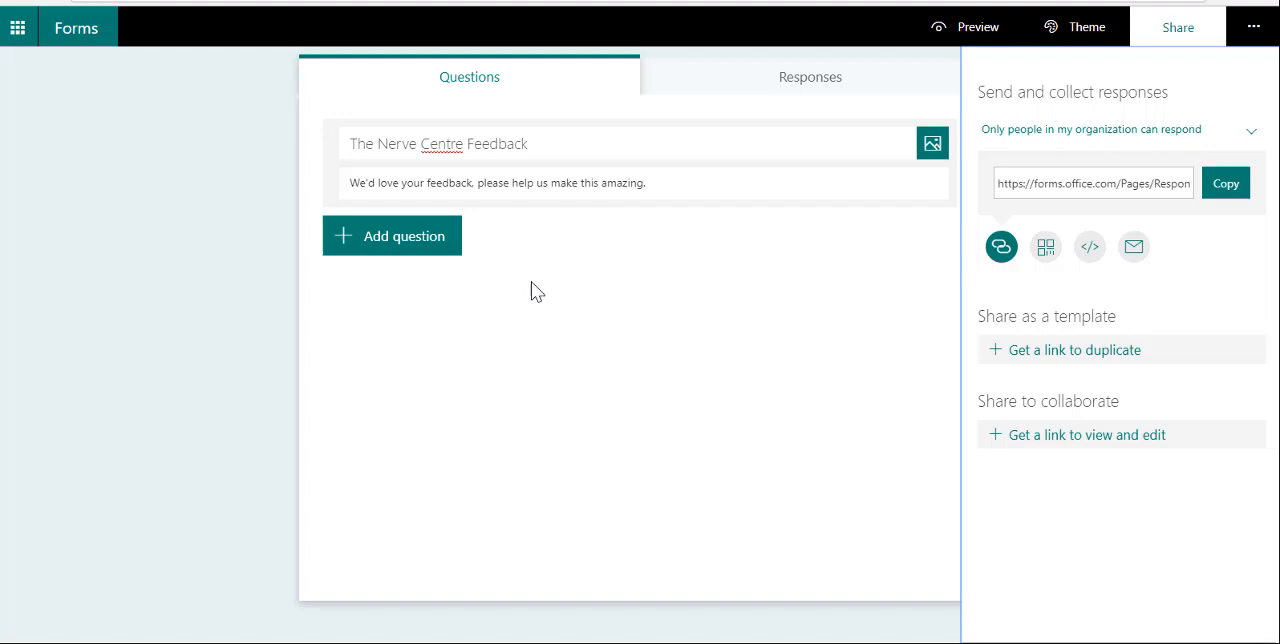
{"action": "mouse_move", "coordinate": [428, 332]}
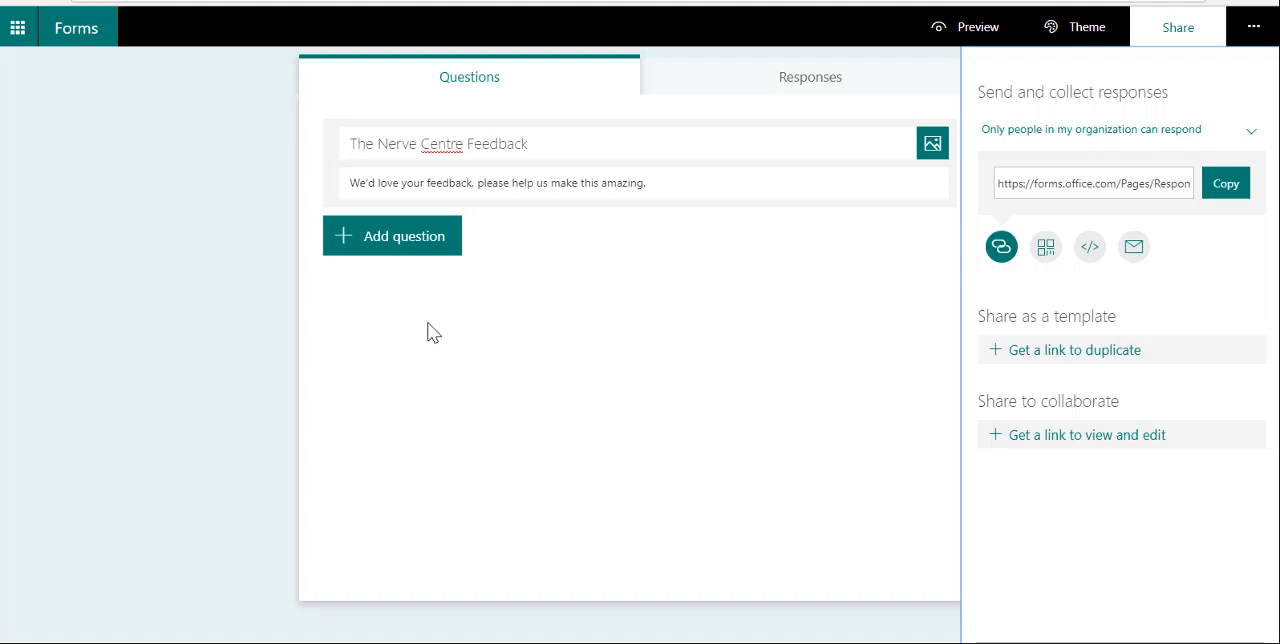
Step: Add a choice question 'Which Area would you like to give feedback on'
{"action": "left_click", "coordinate": [392, 235]}
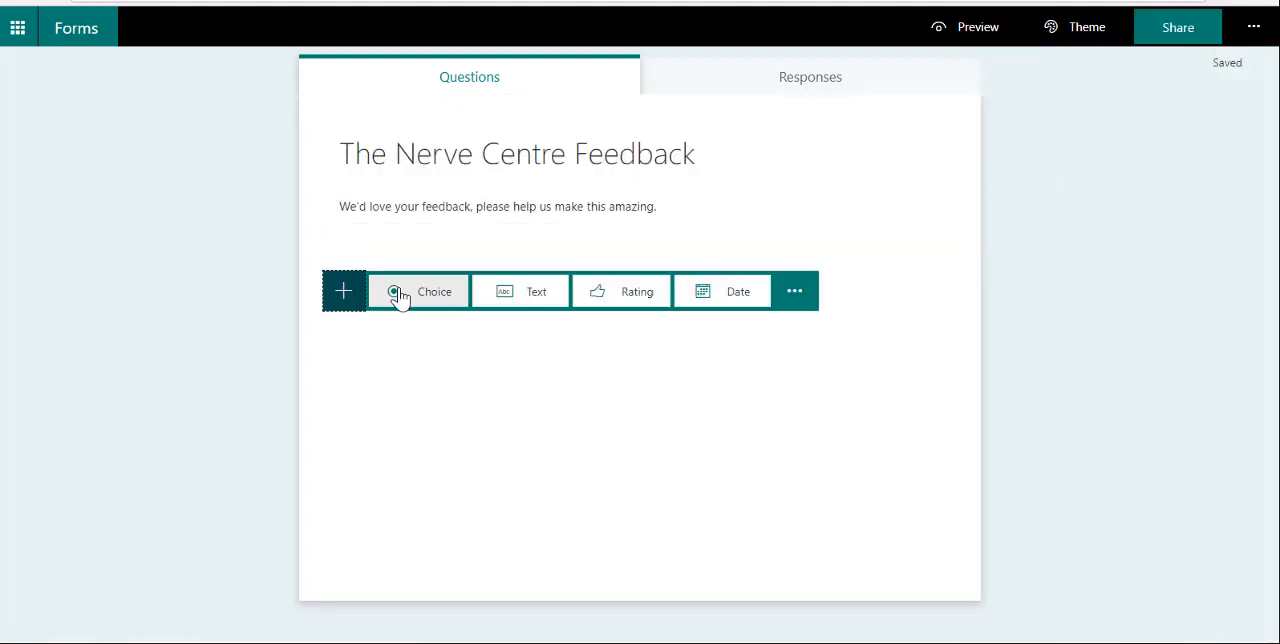
{"action": "left_click", "coordinate": [418, 291]}
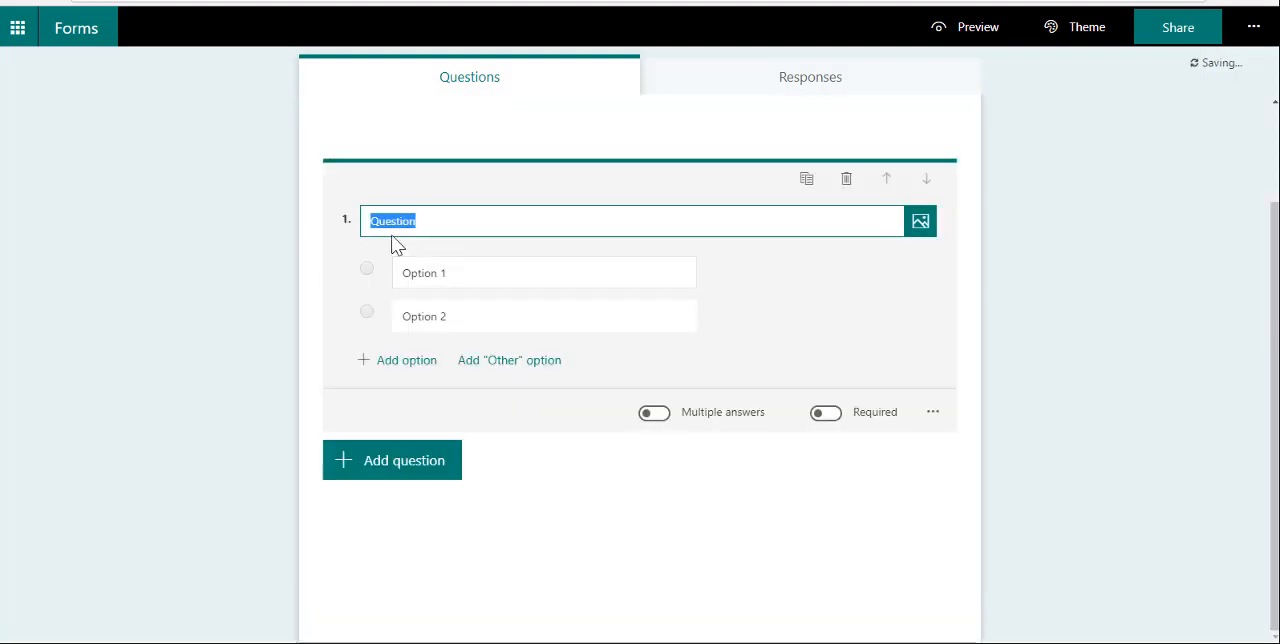
{"action": "type", "text": "Which Area"}
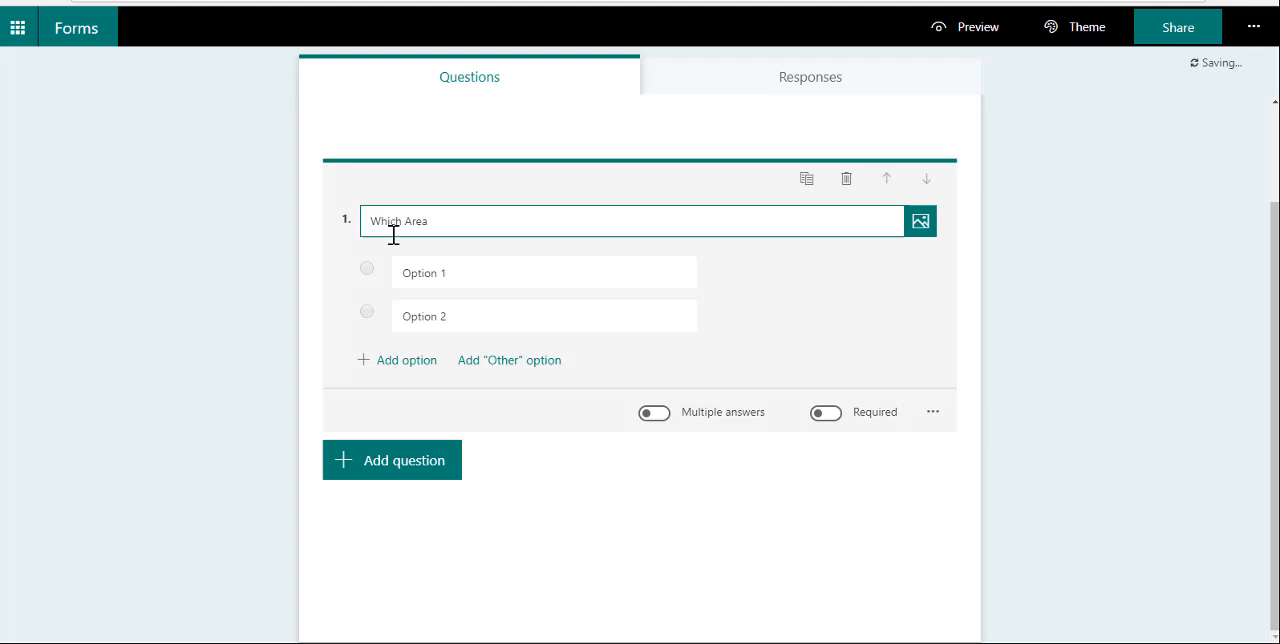
{"action": "type", "text": "would you l"}
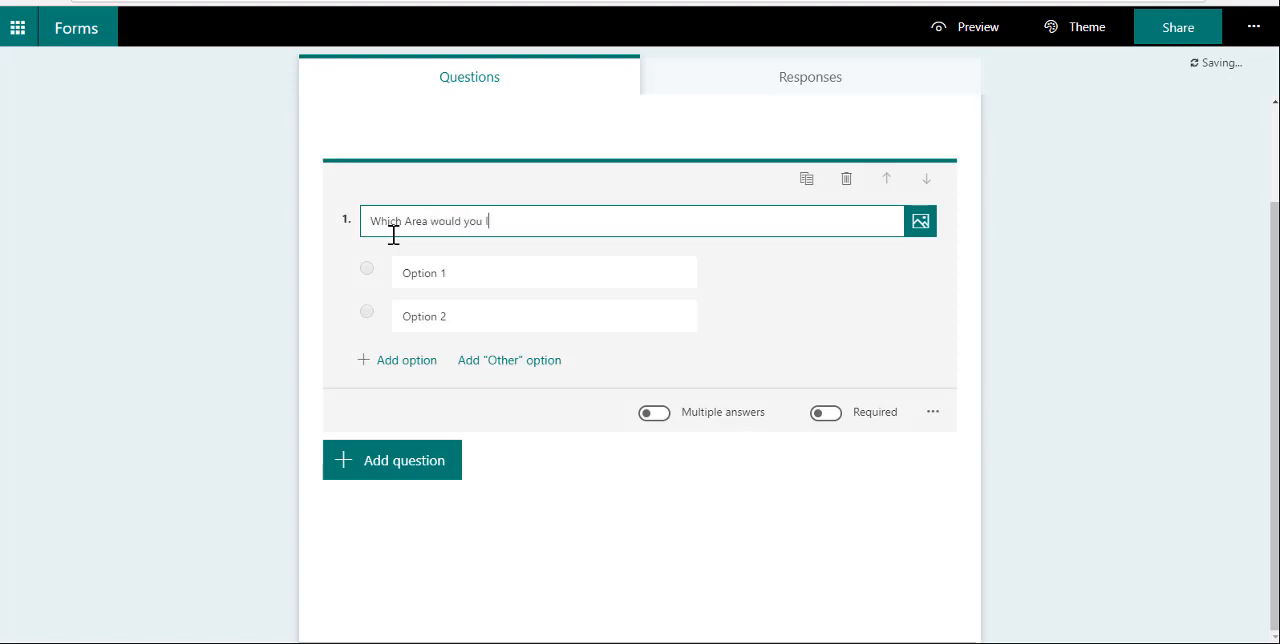
{"action": "type", "text": "like to give"}
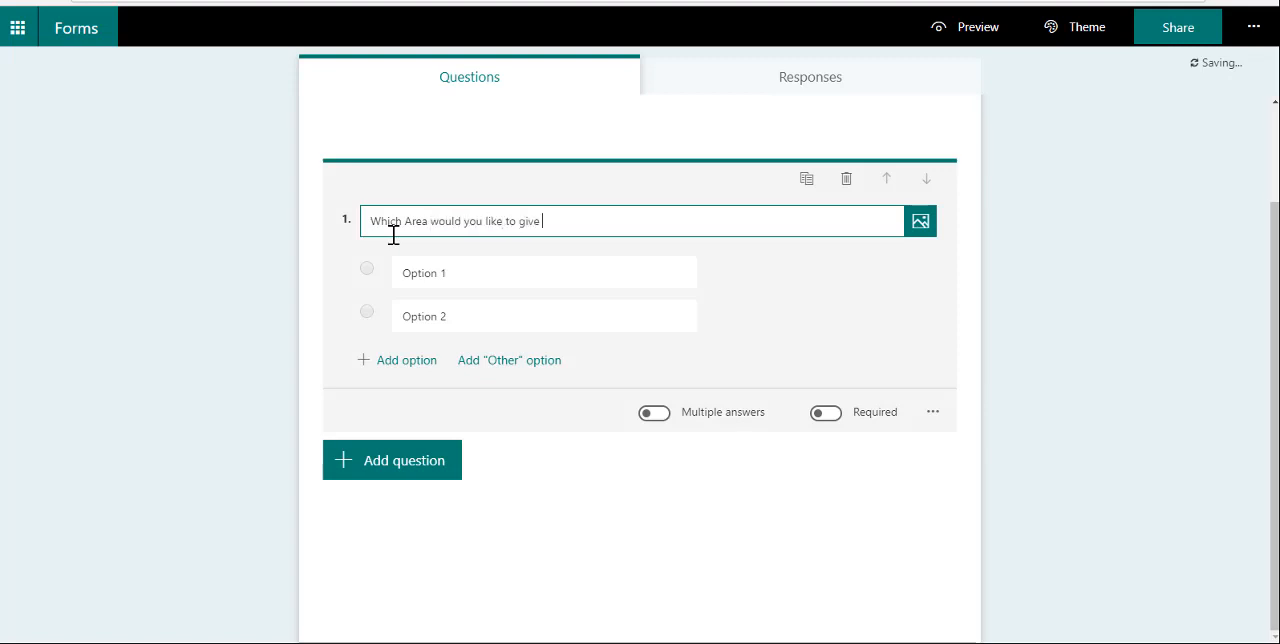
{"action": "type", "text": "feedback on"}
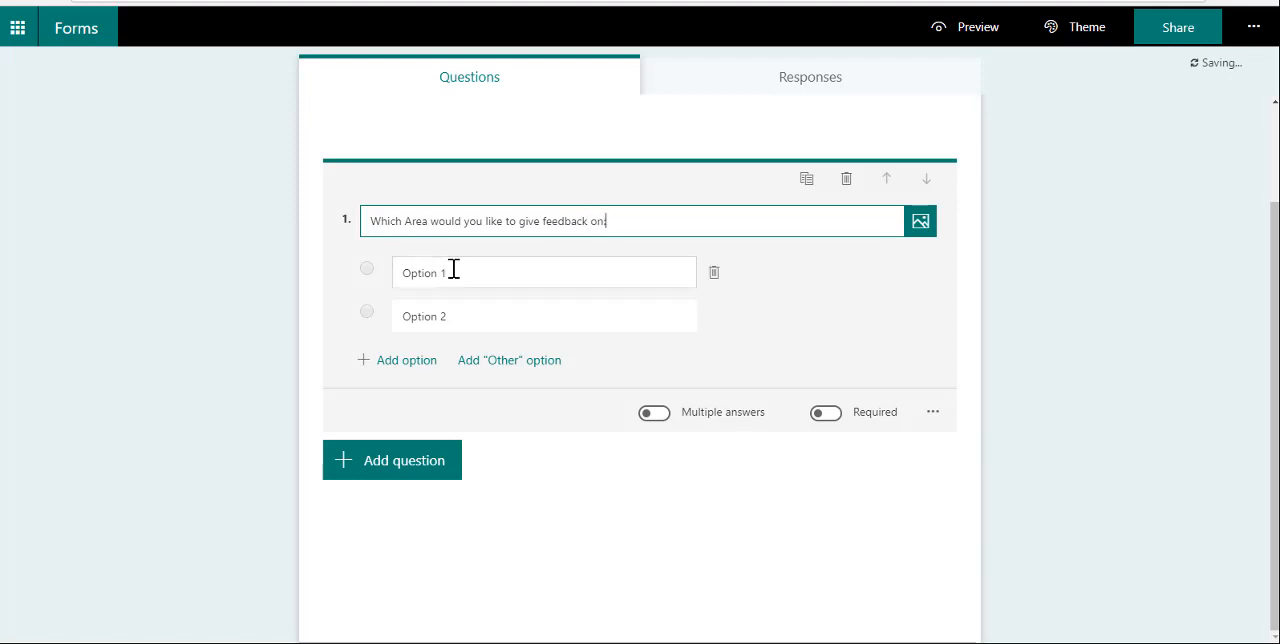
Step: Enter the options Home Page, Look and Feel, Search and FAQ's
{"action": "type", "text": "Home Page"}
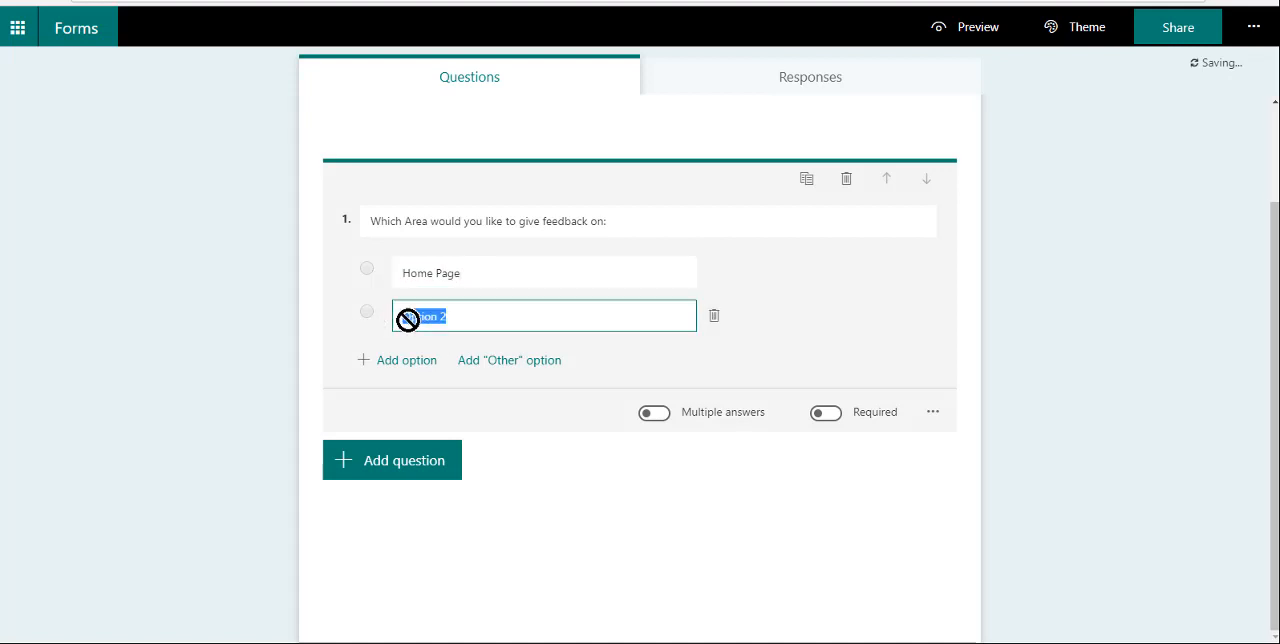
{"action": "type", "text": "k and Feel"}
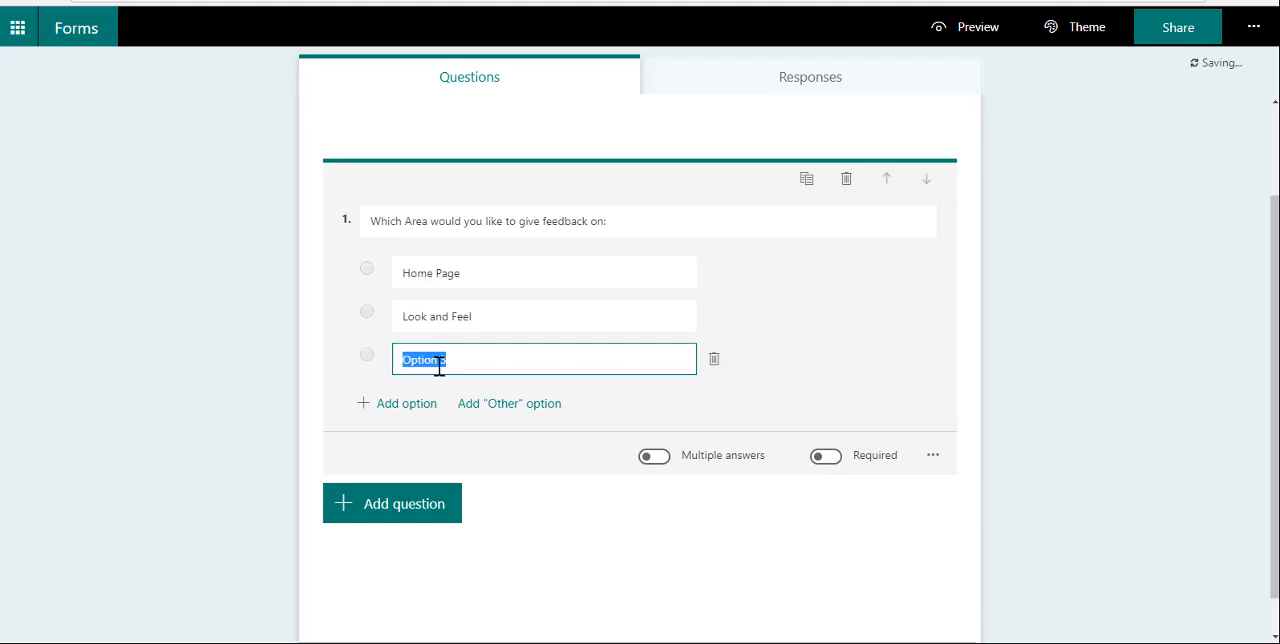
{"action": "type", "text": "Search"}
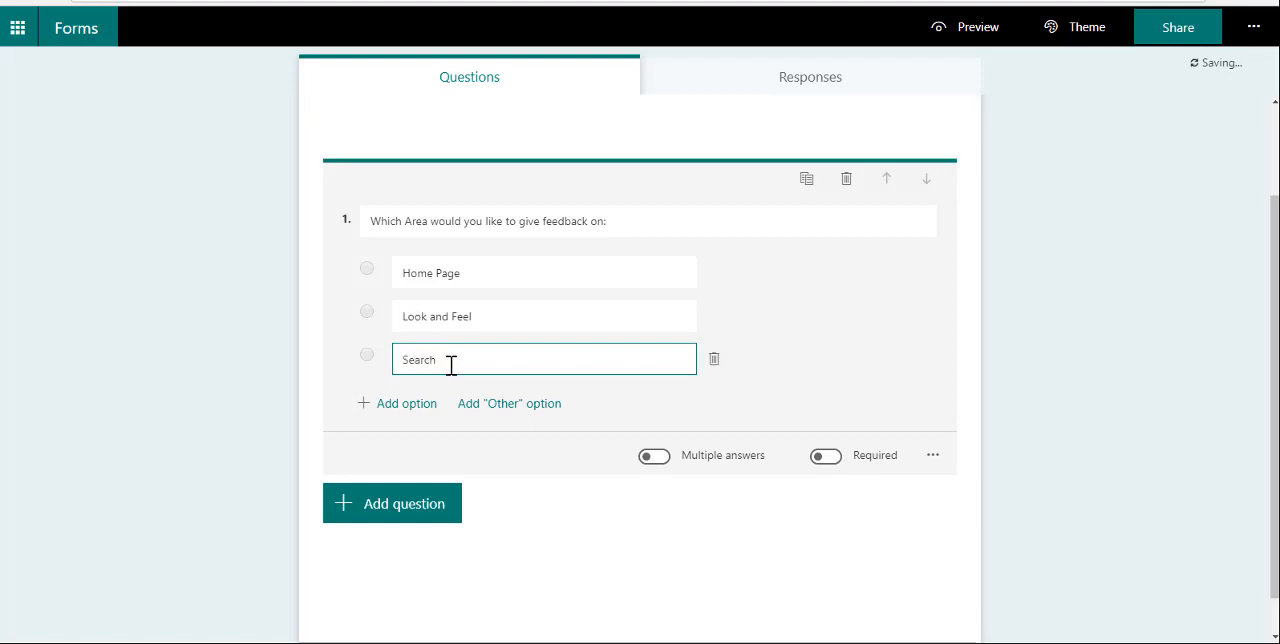
{"action": "type", "text": "Fe"}
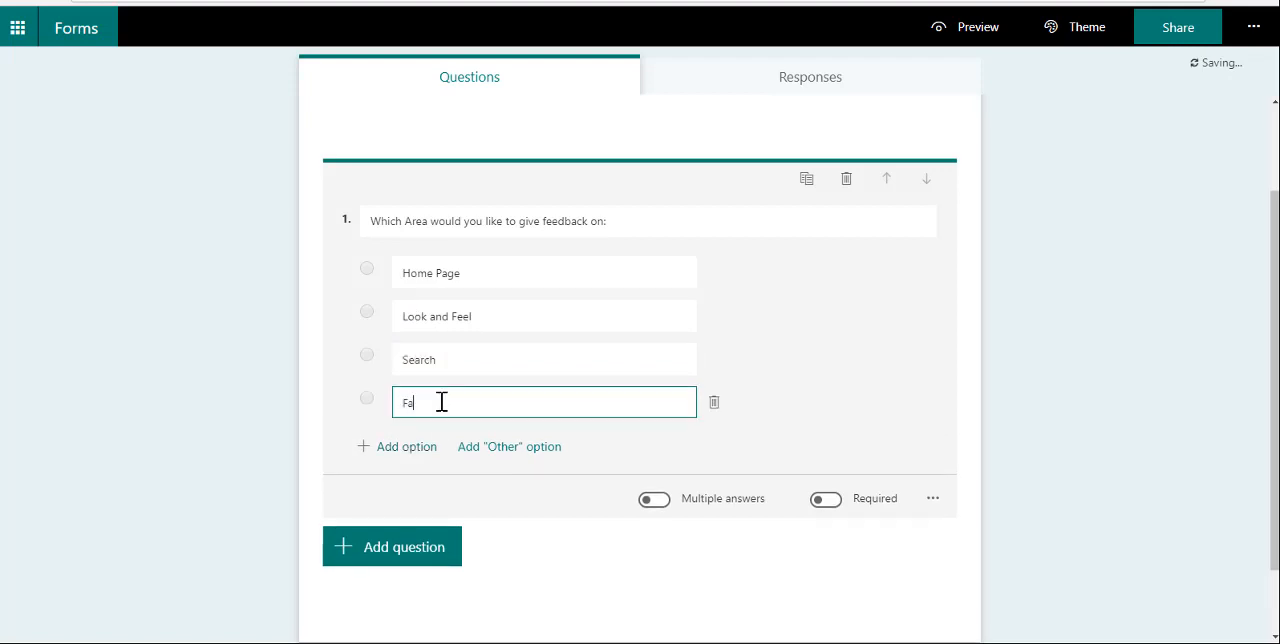
{"action": "type", "text": "AQ's"}
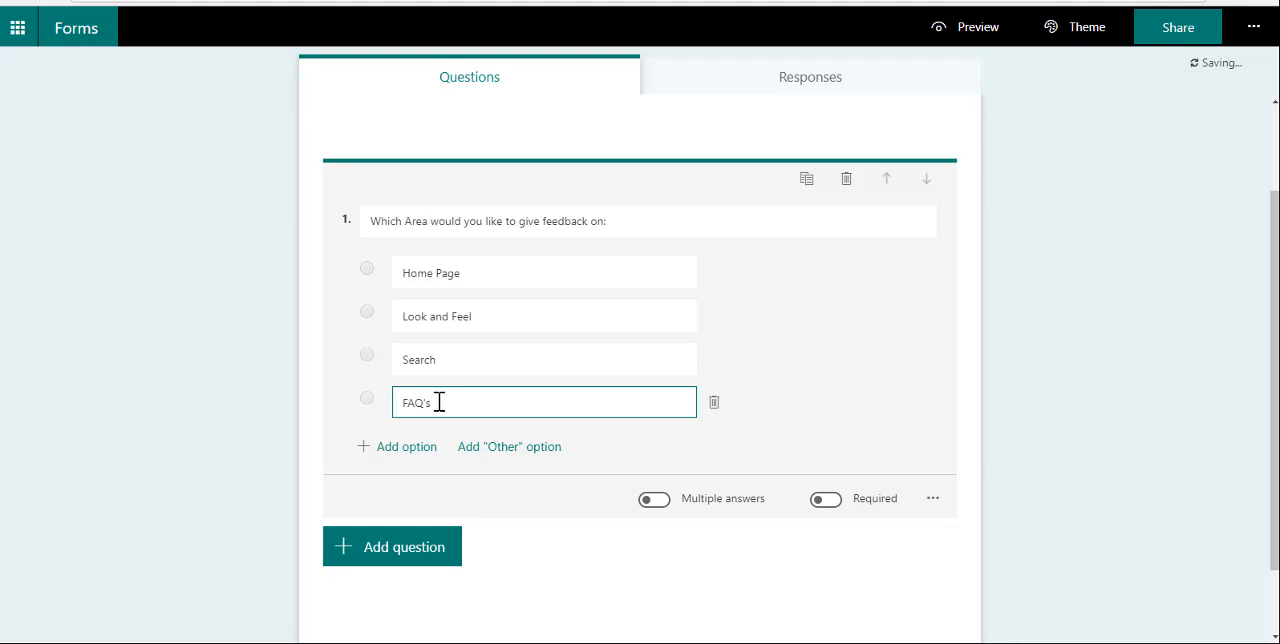
Step: Add the options The Brain (Documents), EyeBalls (Gallery) and one more area
{"action": "left_click", "coordinate": [406, 446]}
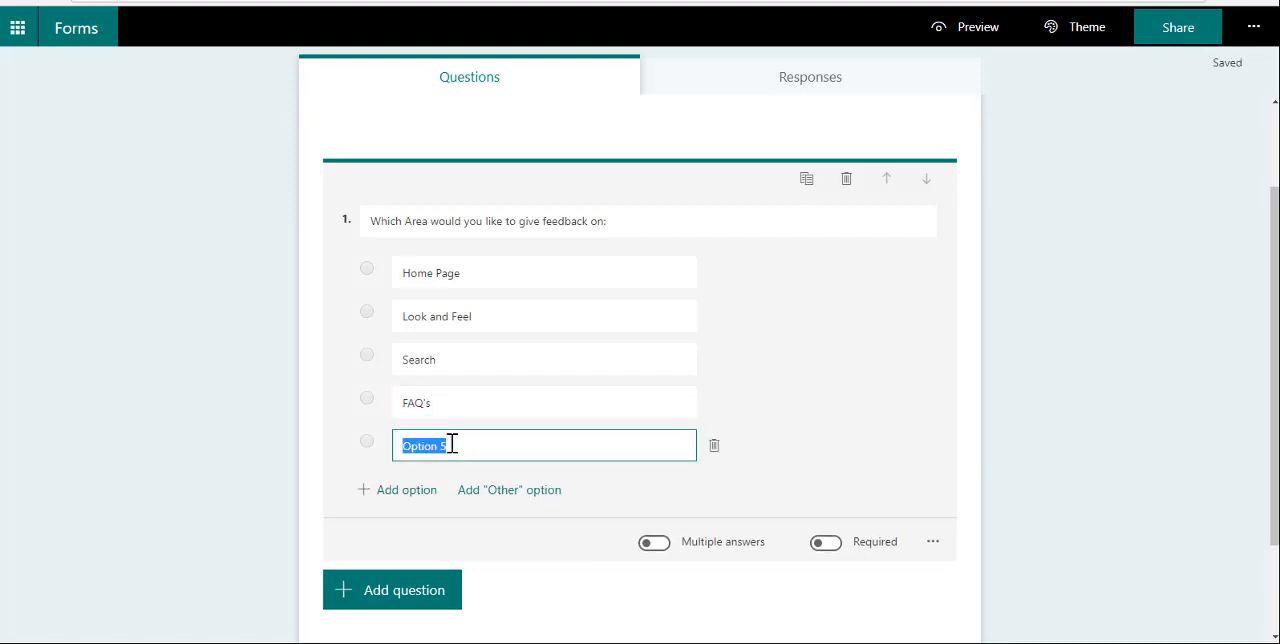
{"action": "key", "text": "Delete"}
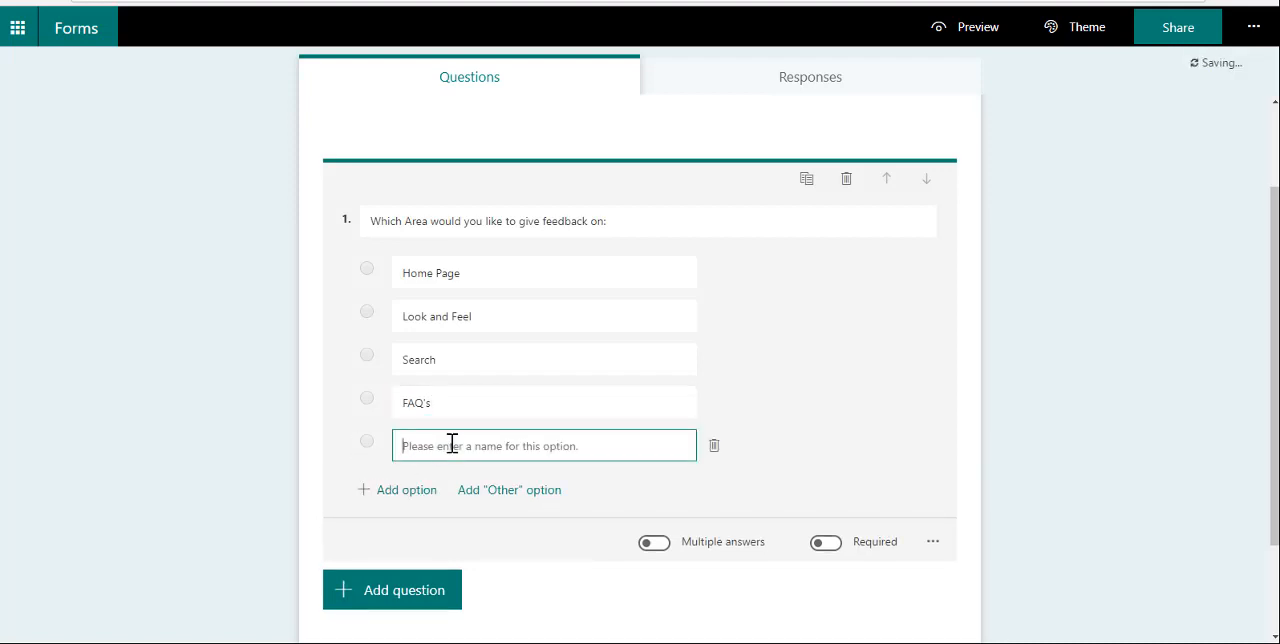
{"action": "type", "text": "The Brain (Documents"}
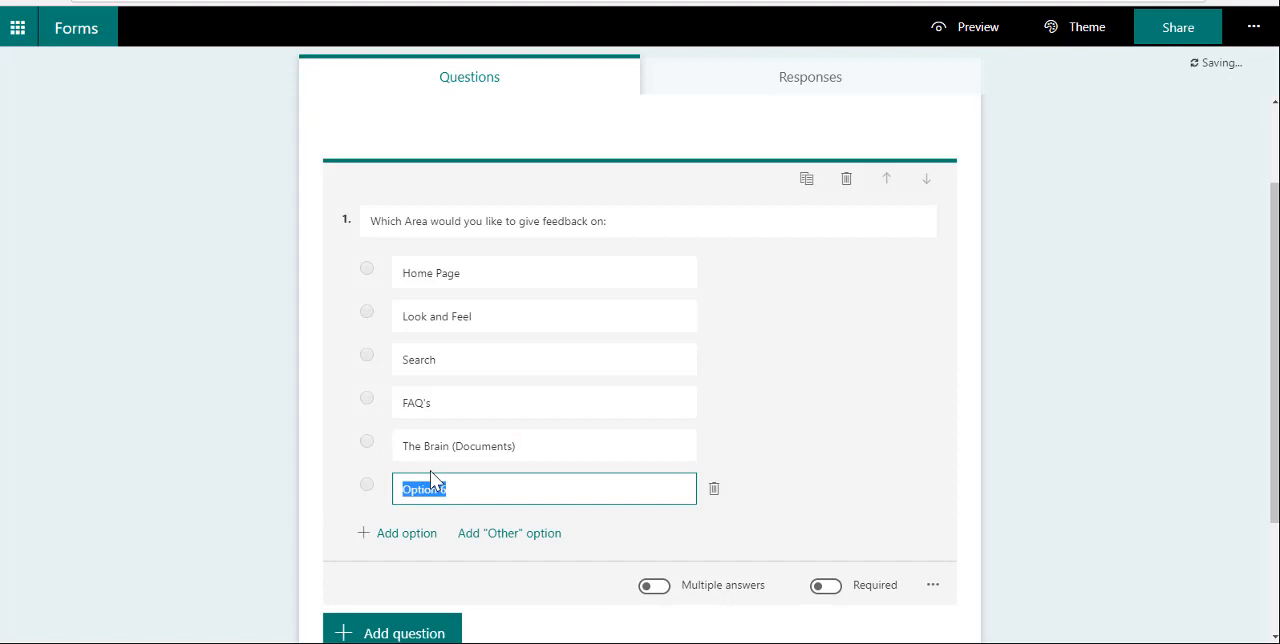
{"action": "type", "text": "EyeBalls (G"}
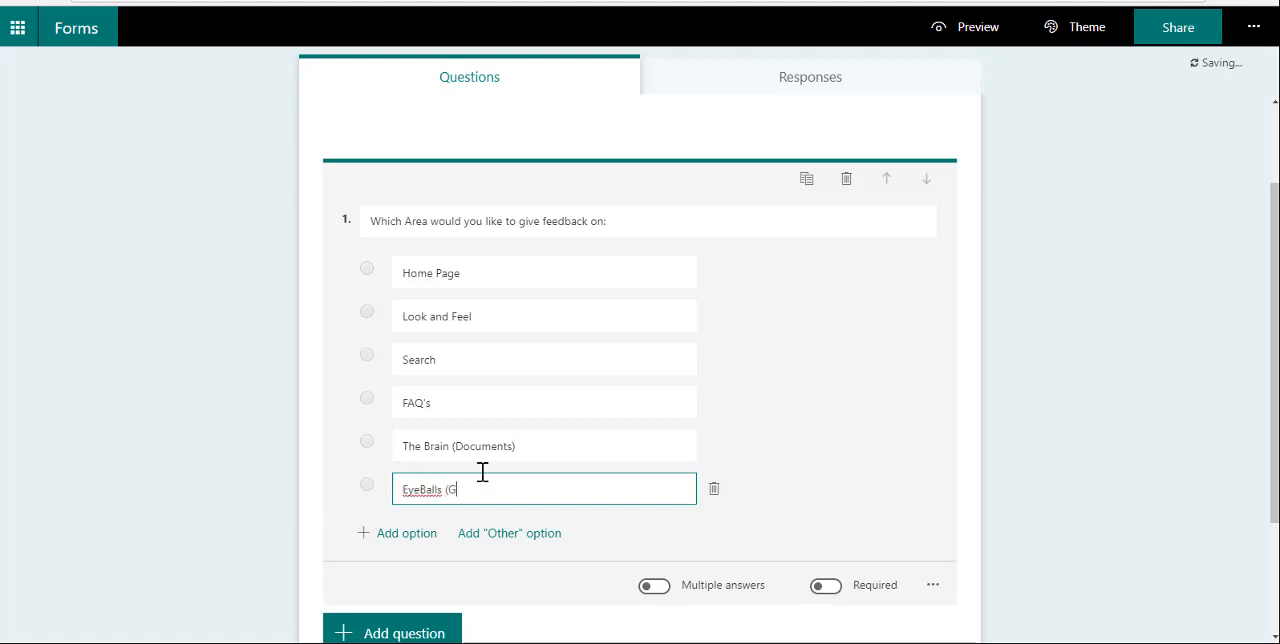
{"action": "type", "text": "allery)"}
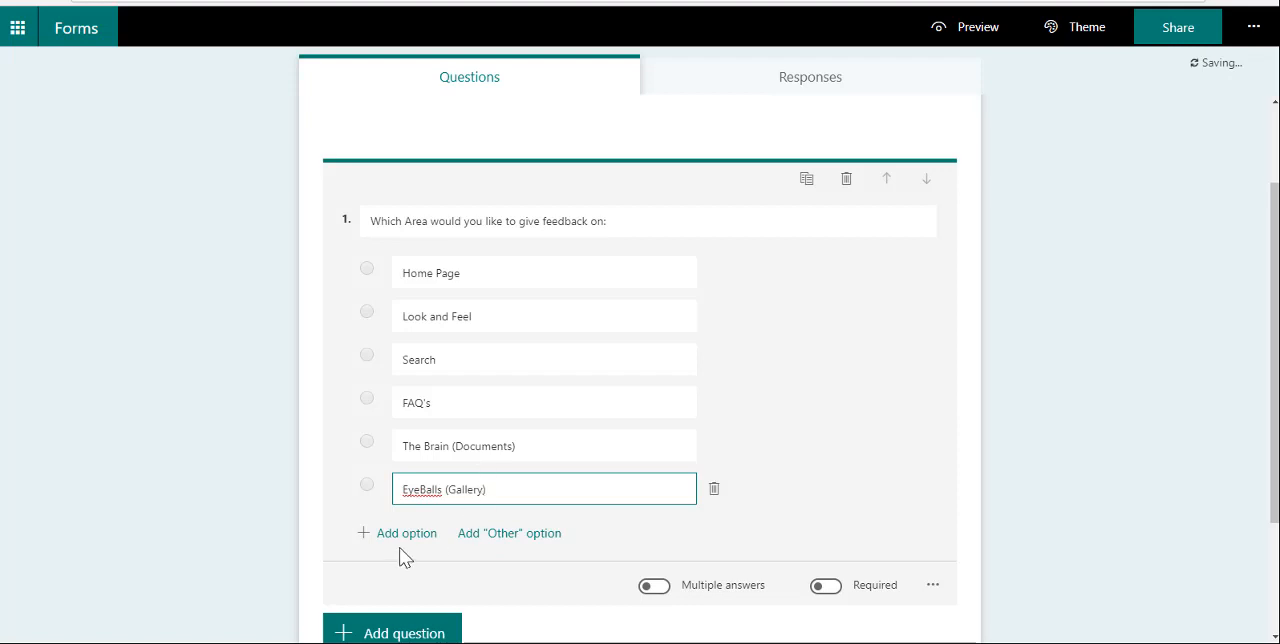
{"action": "left_click", "coordinate": [406, 533]}
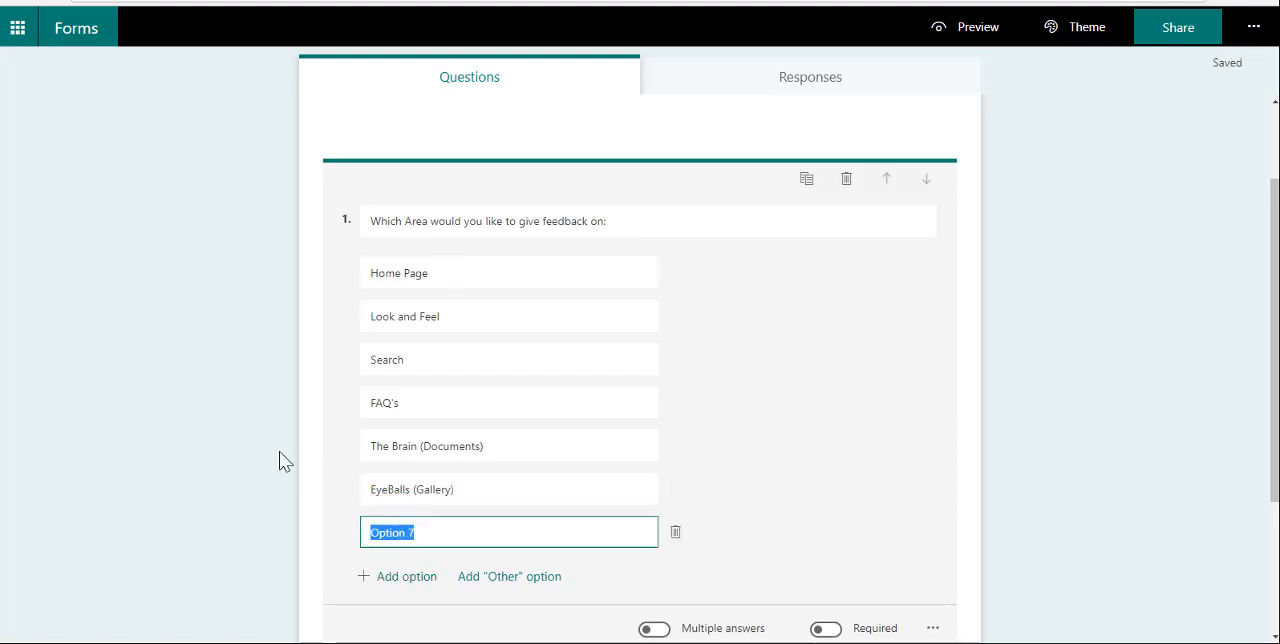
{"action": "type", "text": "Depar"}
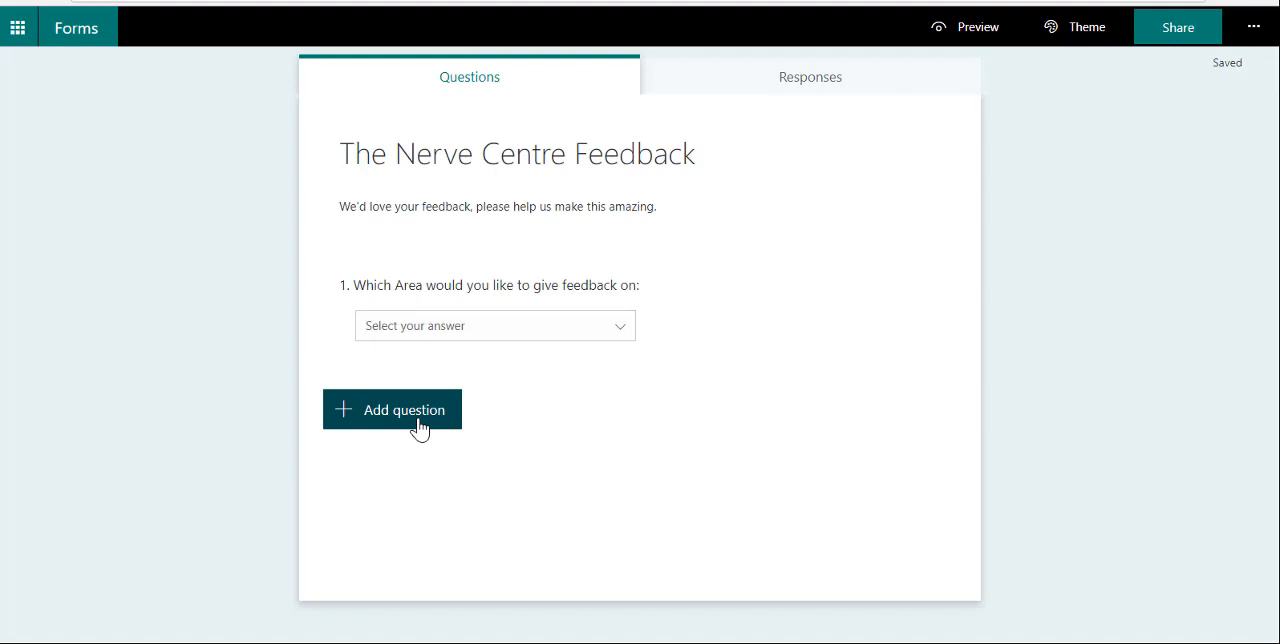
Step: Add question 2, a five-star rating question reading 'Please rate the Intranet'
{"action": "left_click", "coordinate": [405, 410]}
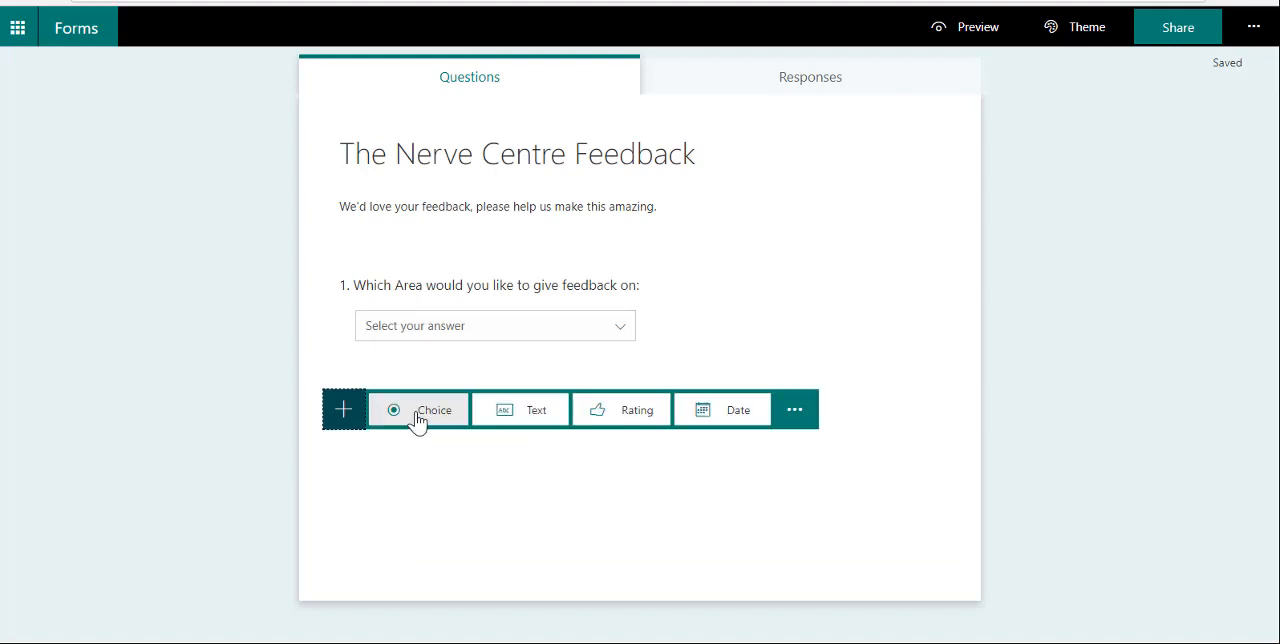
{"action": "mouse_move", "coordinate": [519, 410]}
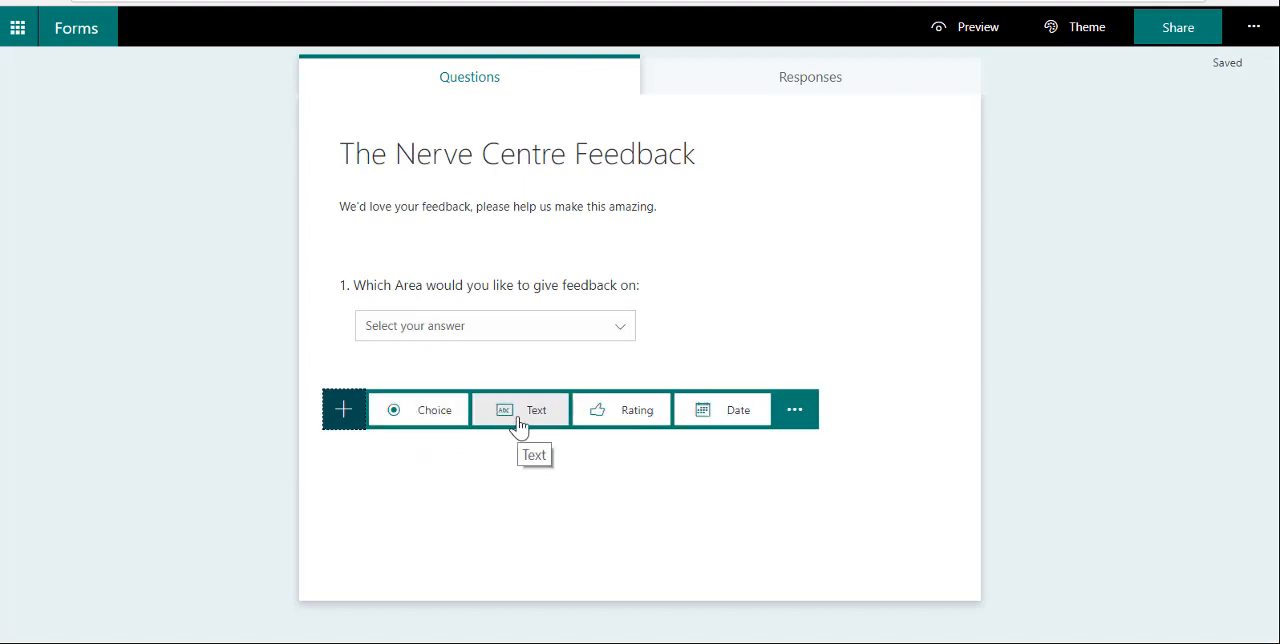
{"action": "left_click", "coordinate": [621, 409]}
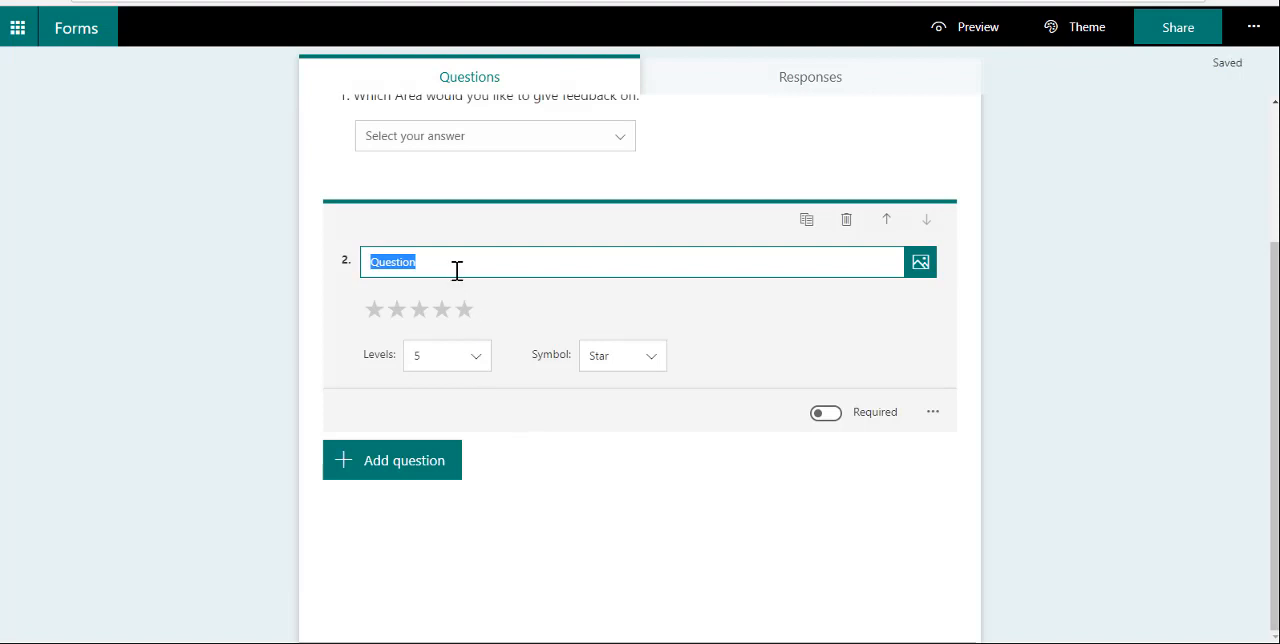
{"action": "type", "text": "Please rate the"}
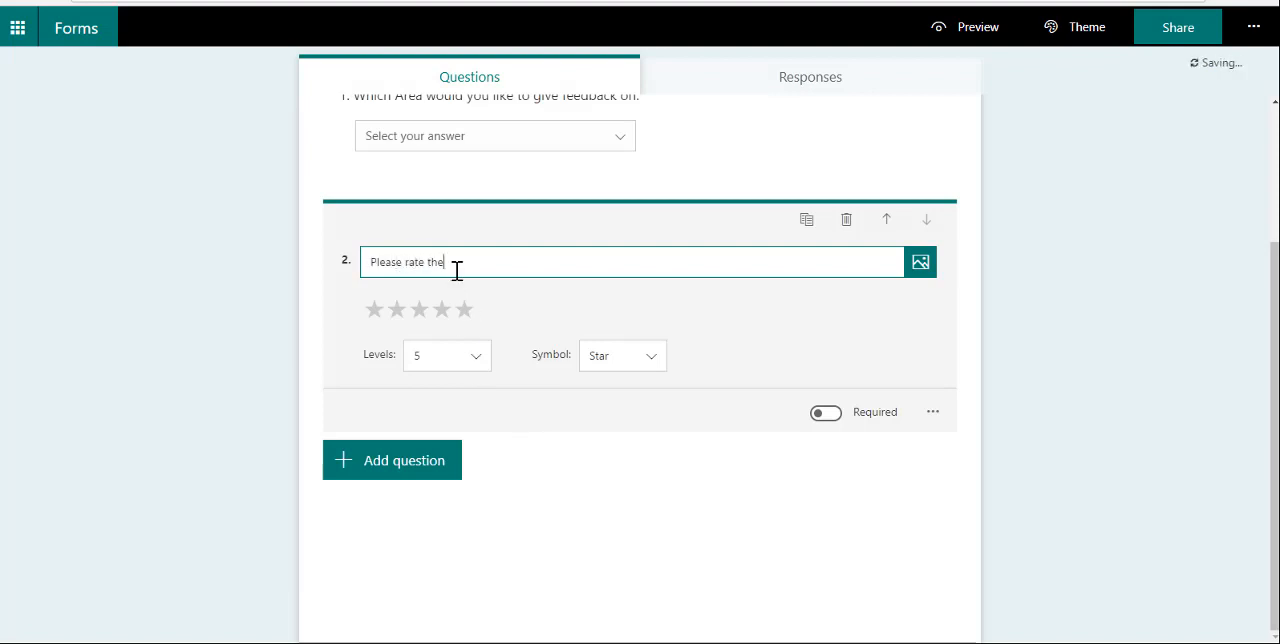
{"action": "type", "text": "Intranet"}
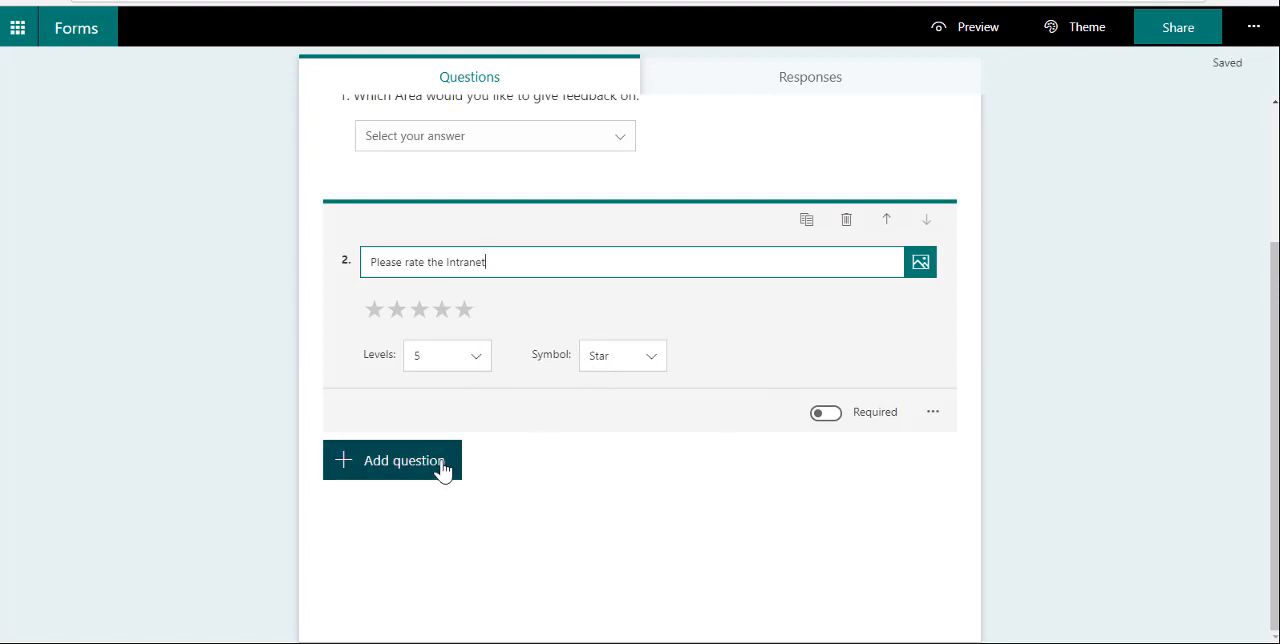
{"action": "left_click", "coordinate": [391, 460]}
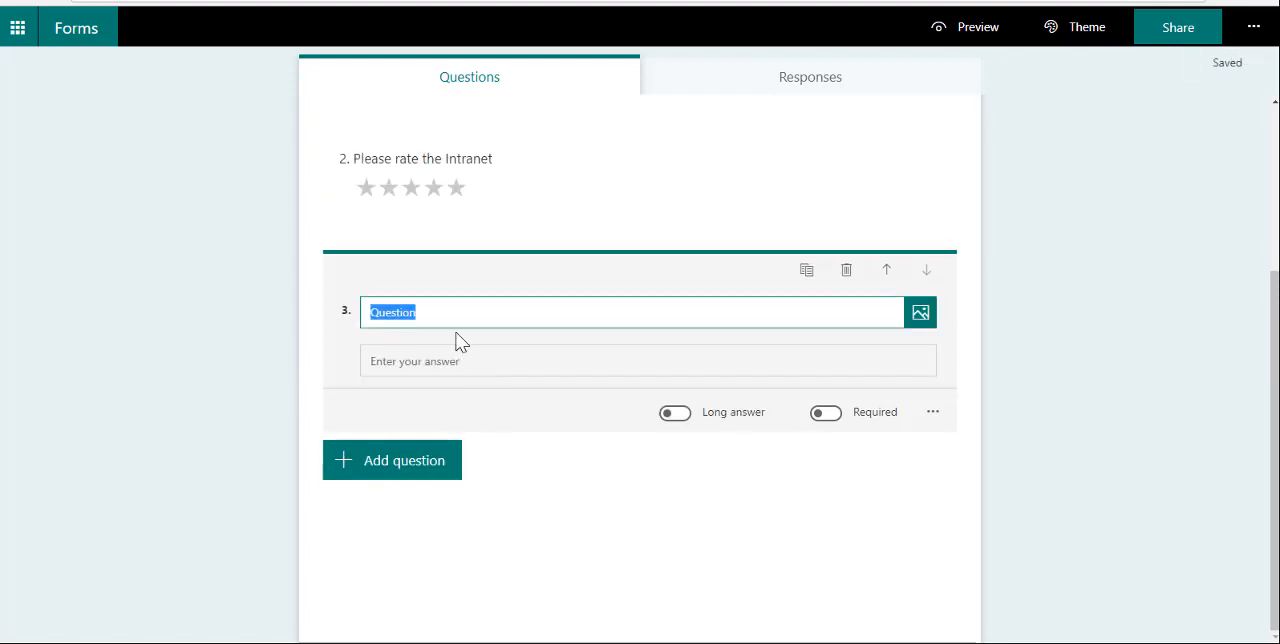
Step: Make 'How can we help you?' a long-answer question placed above the Intranet rating
{"action": "type", "text": "How can we halpe"}
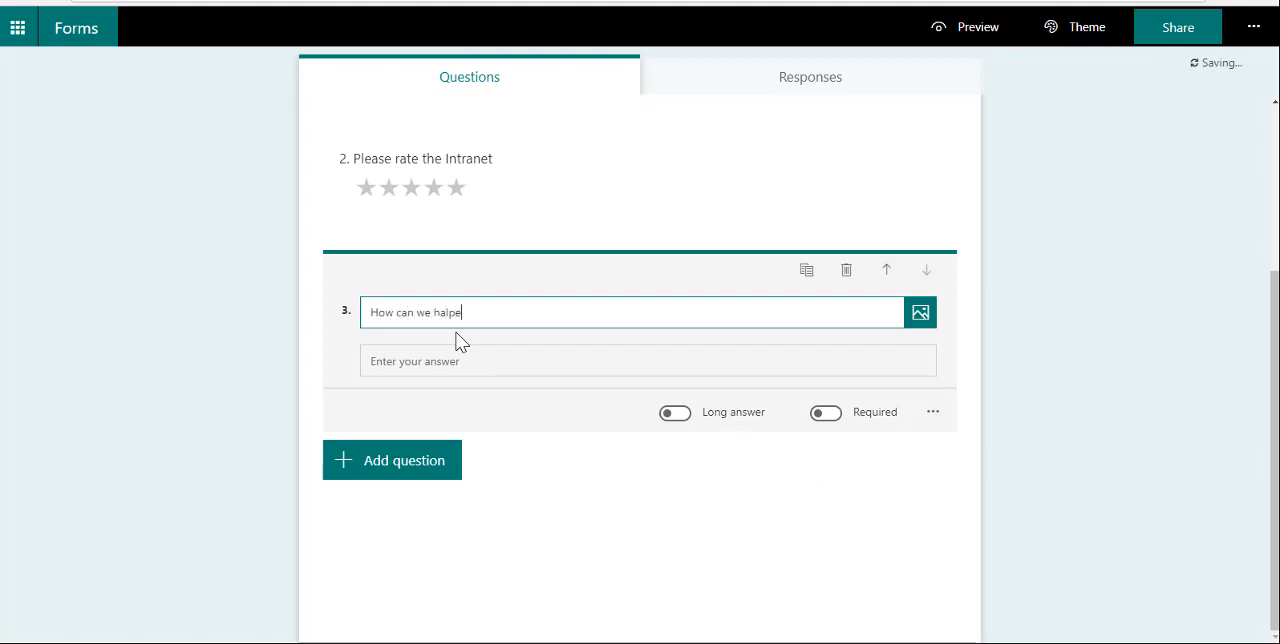
{"action": "type", "text": "you?"}
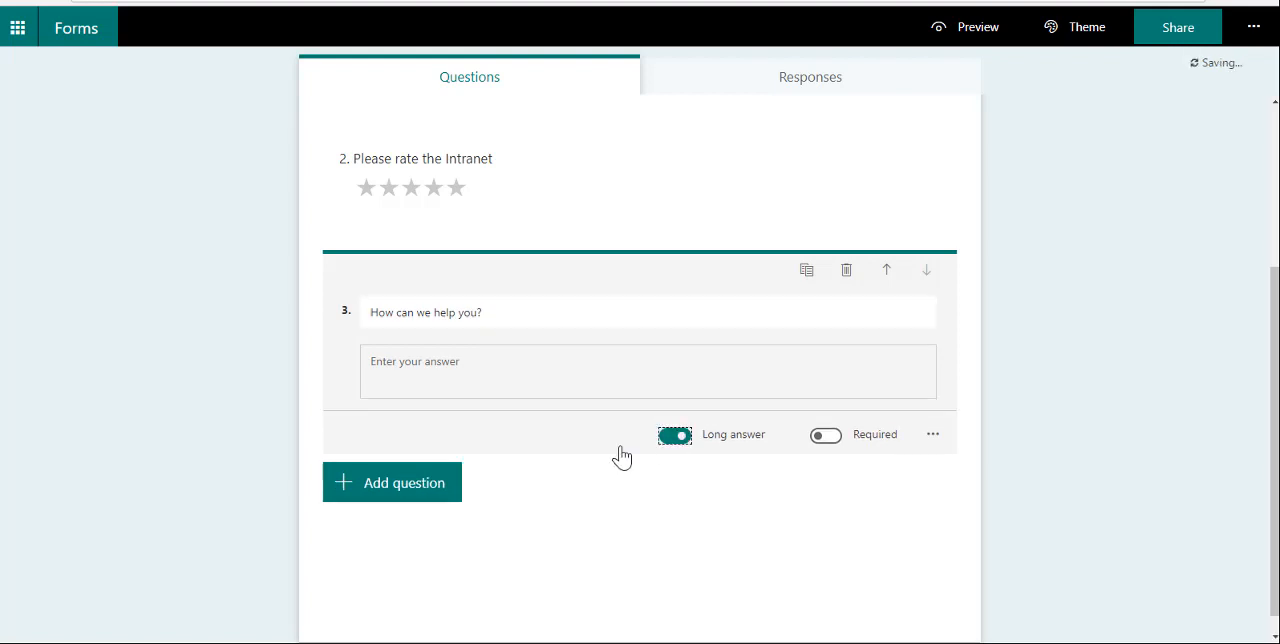
{"action": "scroll", "scroll_direction": "up", "scroll_amount": 3}
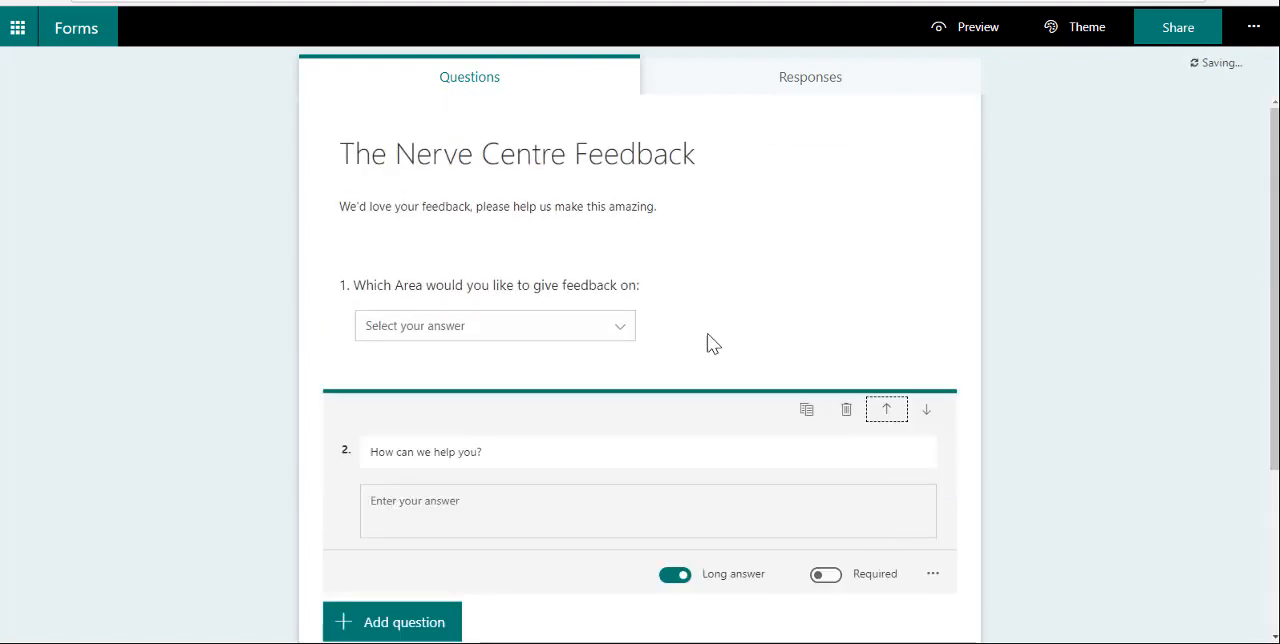
{"action": "scroll", "scroll_direction": "down", "scroll_amount": 3}
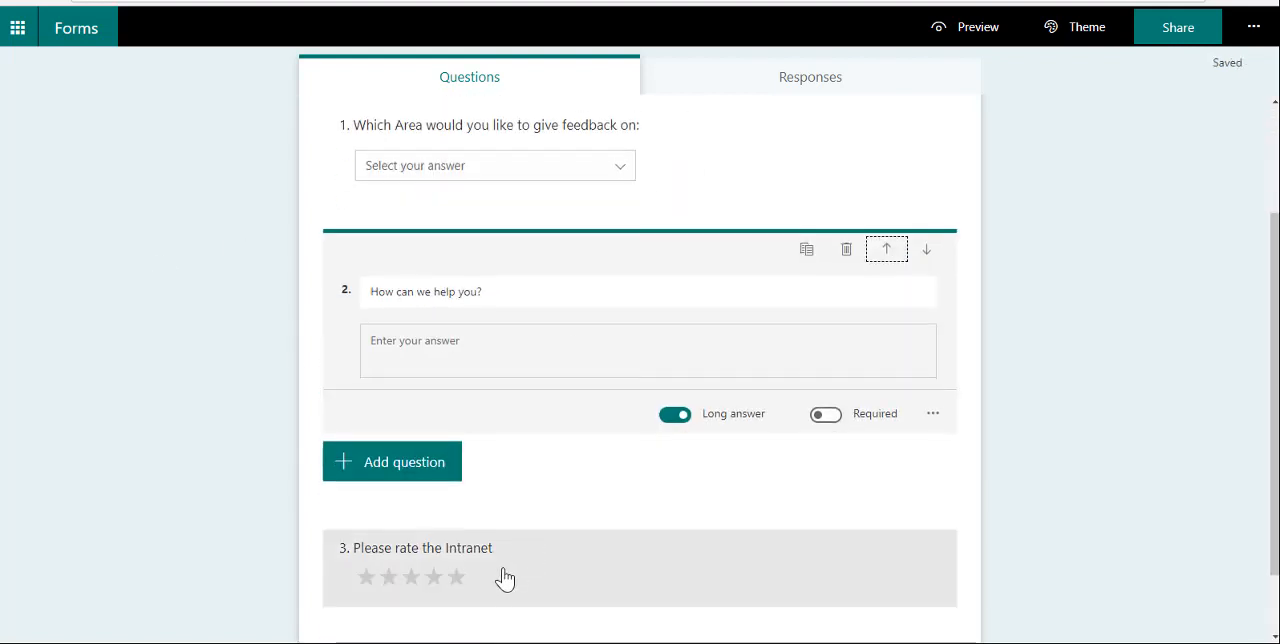
{"action": "scroll", "scroll_direction": "down", "scroll_amount": 3}
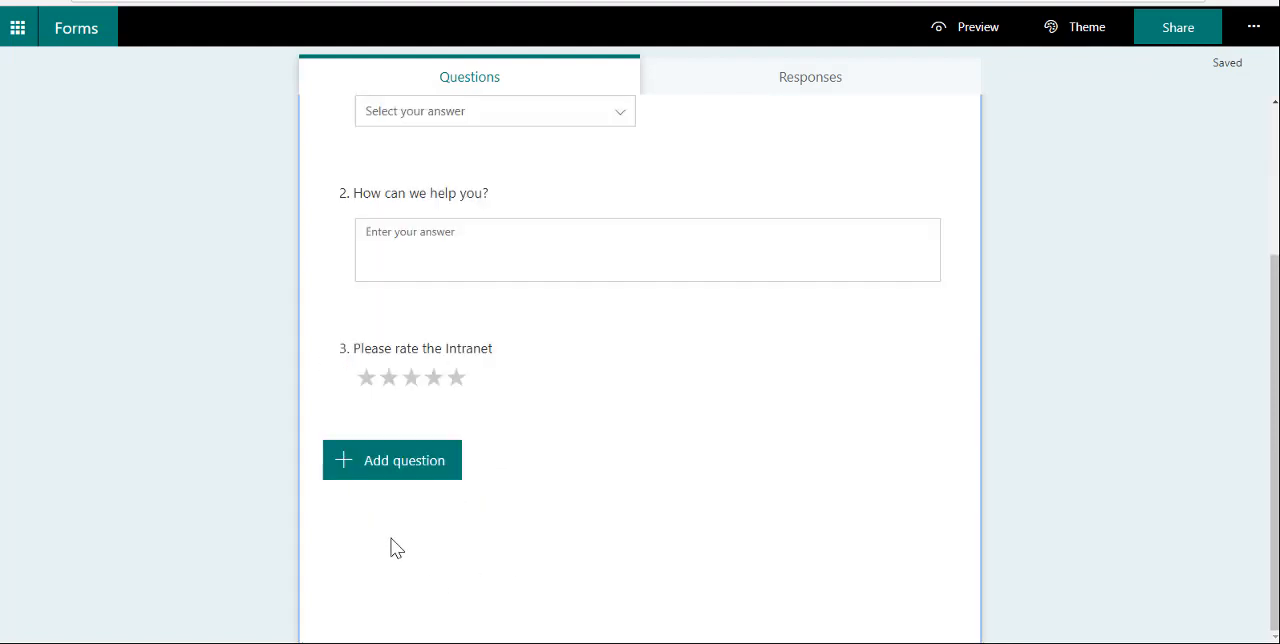
{"action": "left_click", "coordinate": [391, 459]}
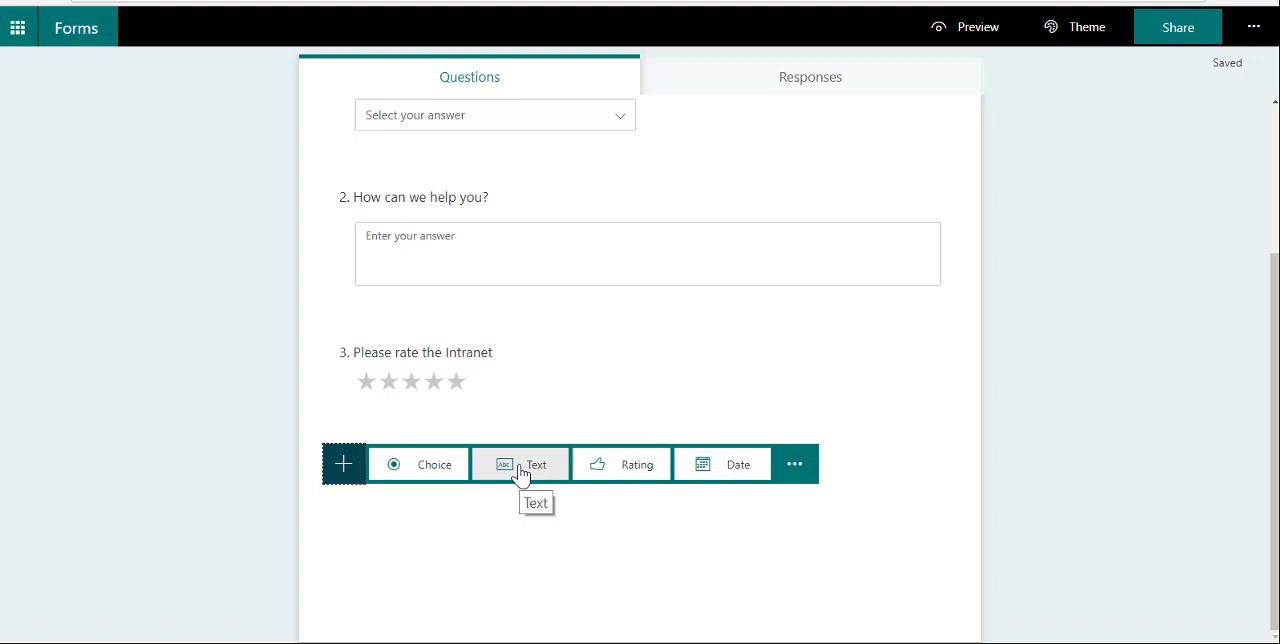
Step: Add question 4, 'Do you require training', with Yes and No choices
{"action": "left_click", "coordinate": [418, 464]}
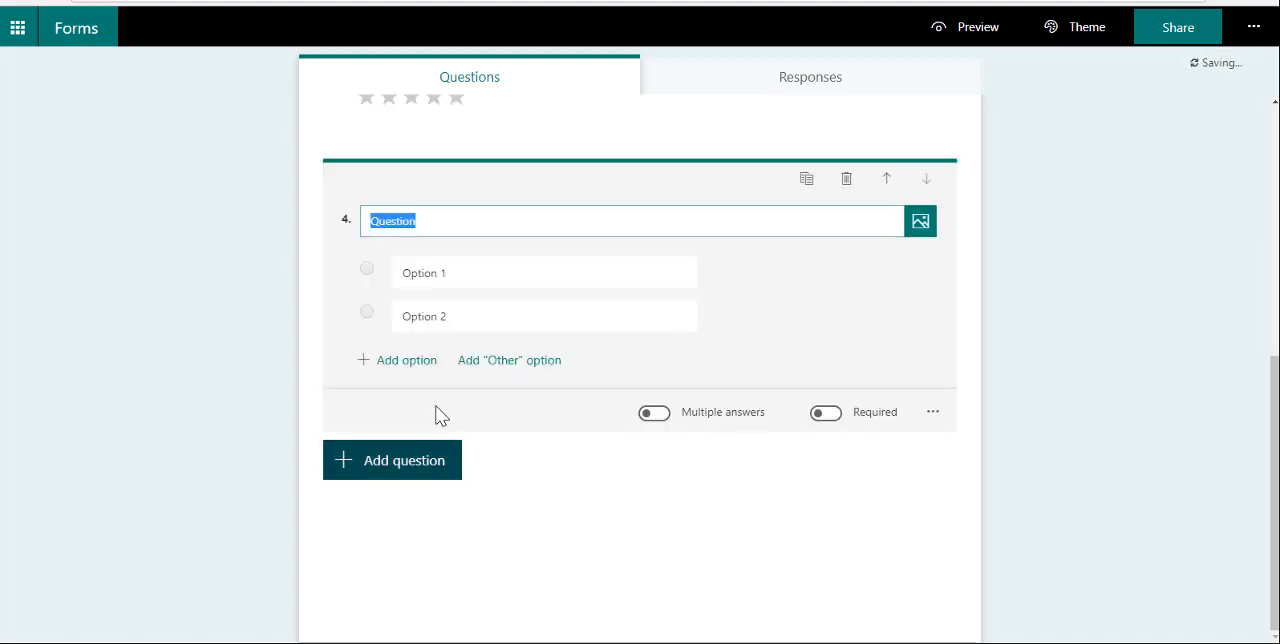
{"action": "type", "text": "Do you l"}
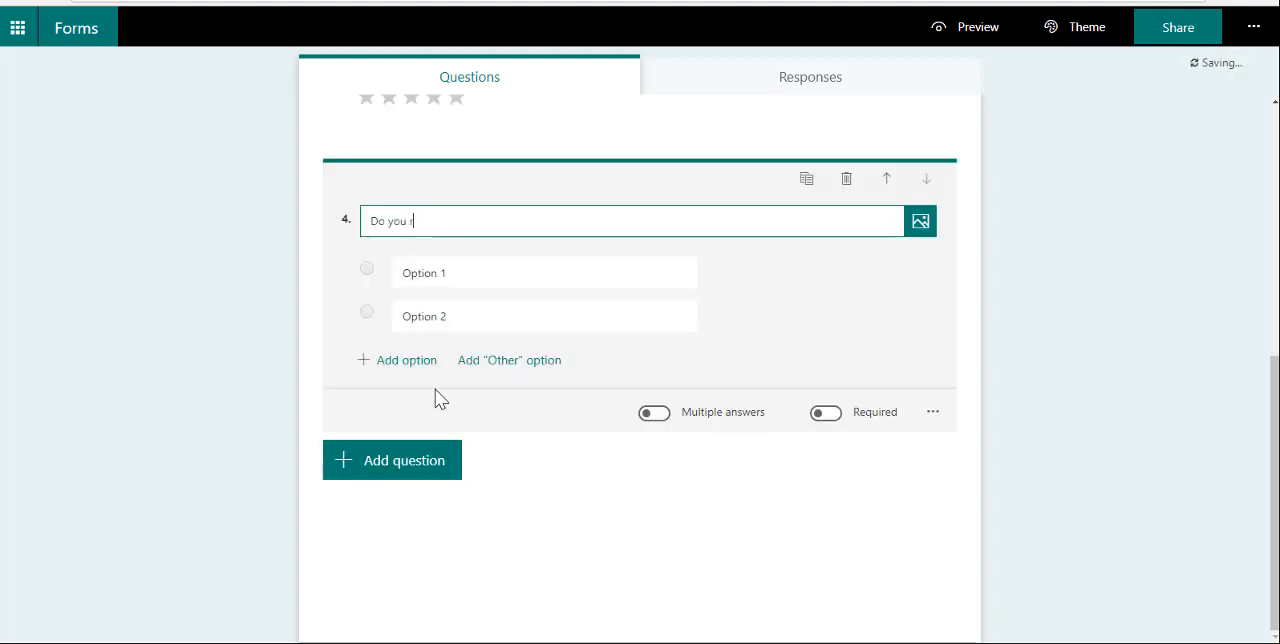
{"action": "type", "text": "equire training"}
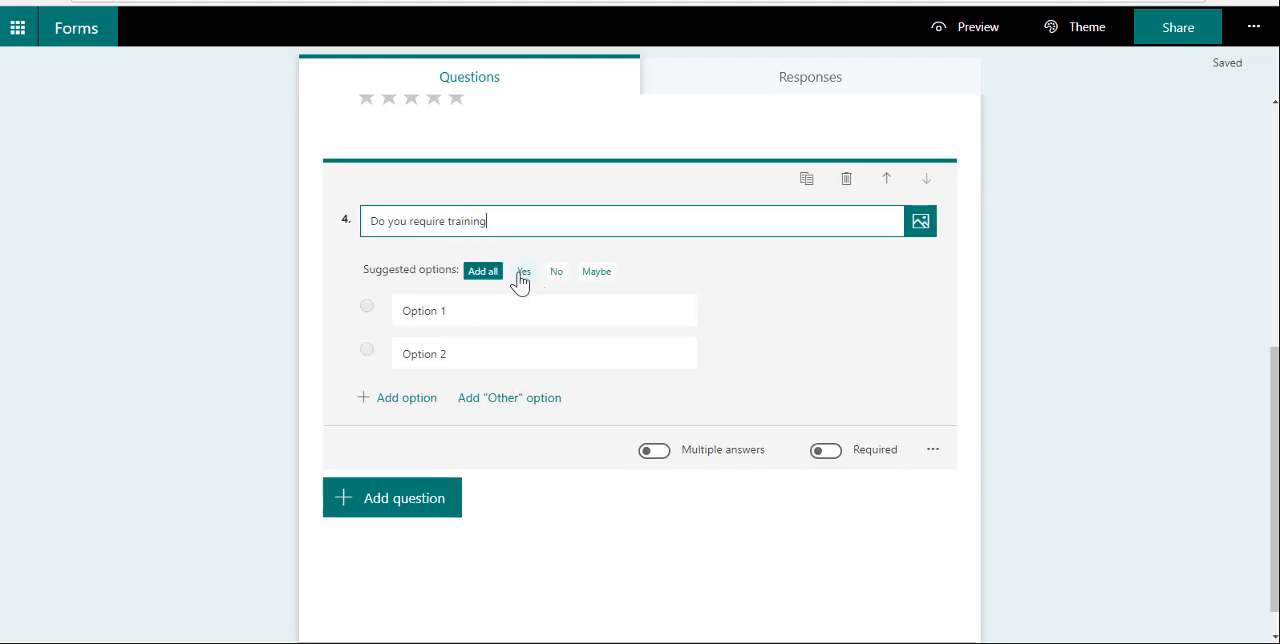
{"action": "left_click", "coordinate": [522, 271]}
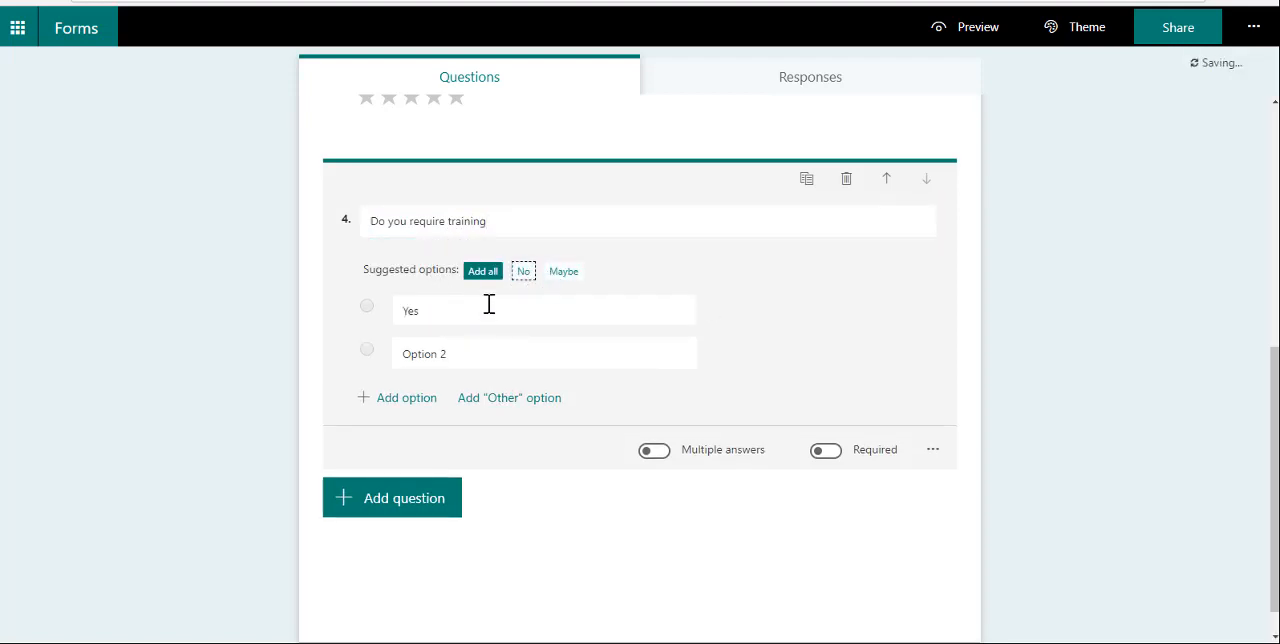
{"action": "left_click", "coordinate": [522, 271]}
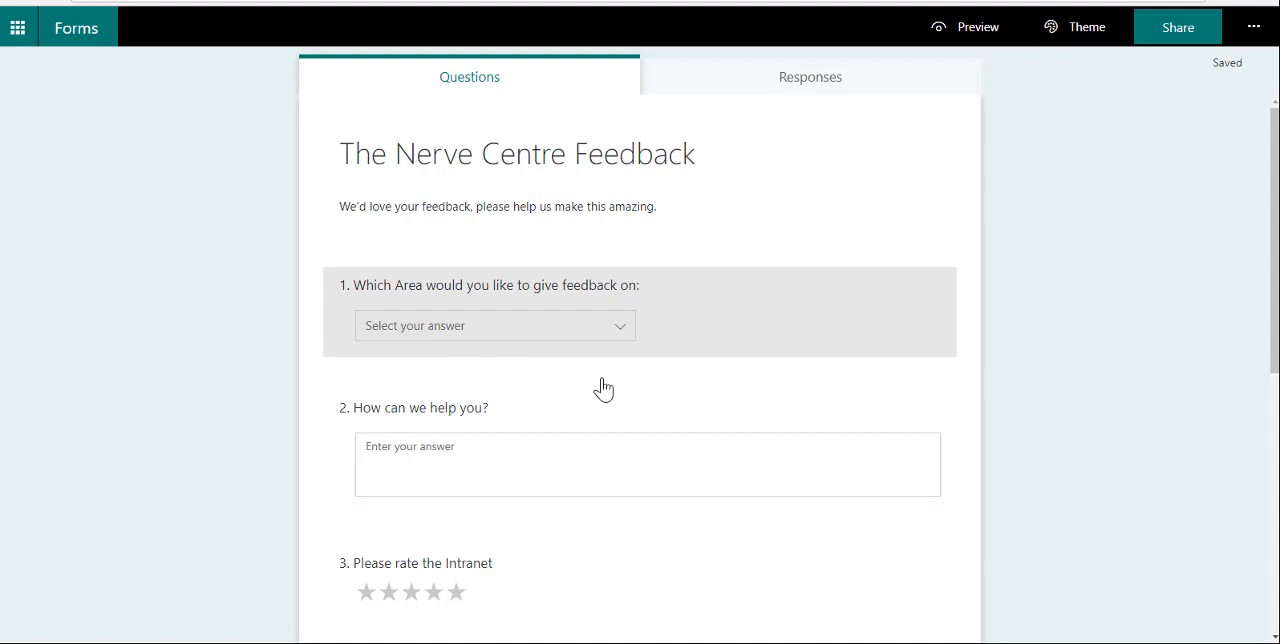
{"action": "scroll", "scroll_direction": "down", "scroll_amount": 3}
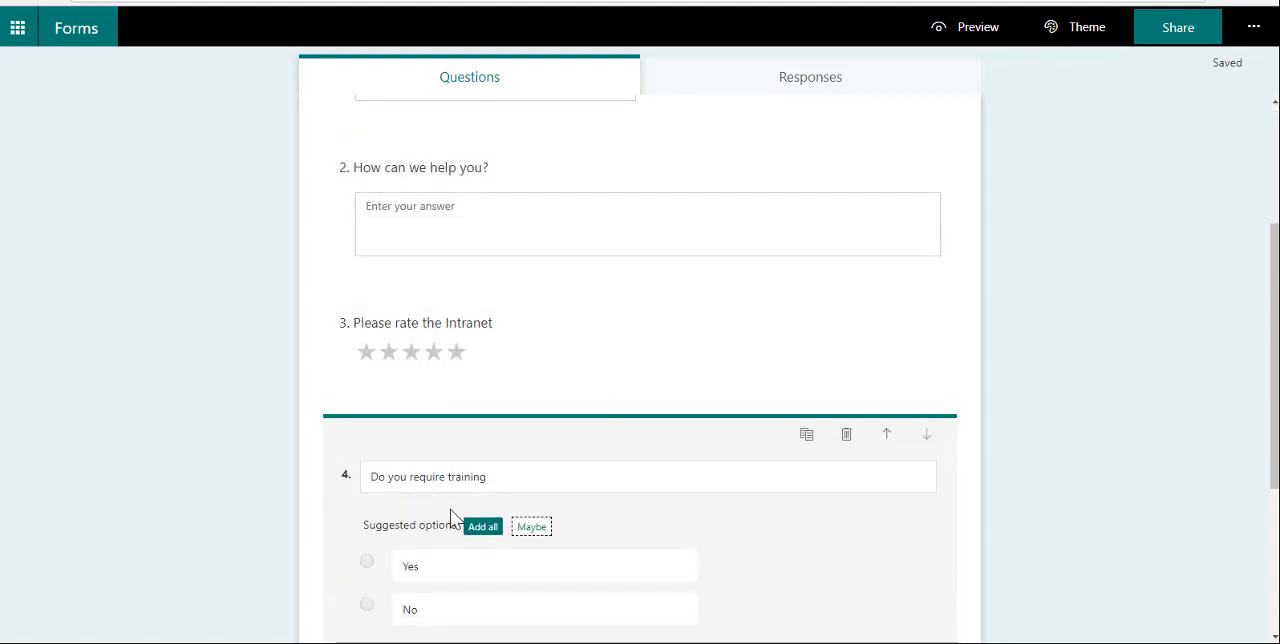
{"action": "scroll", "scroll_direction": "up", "scroll_amount": 3}
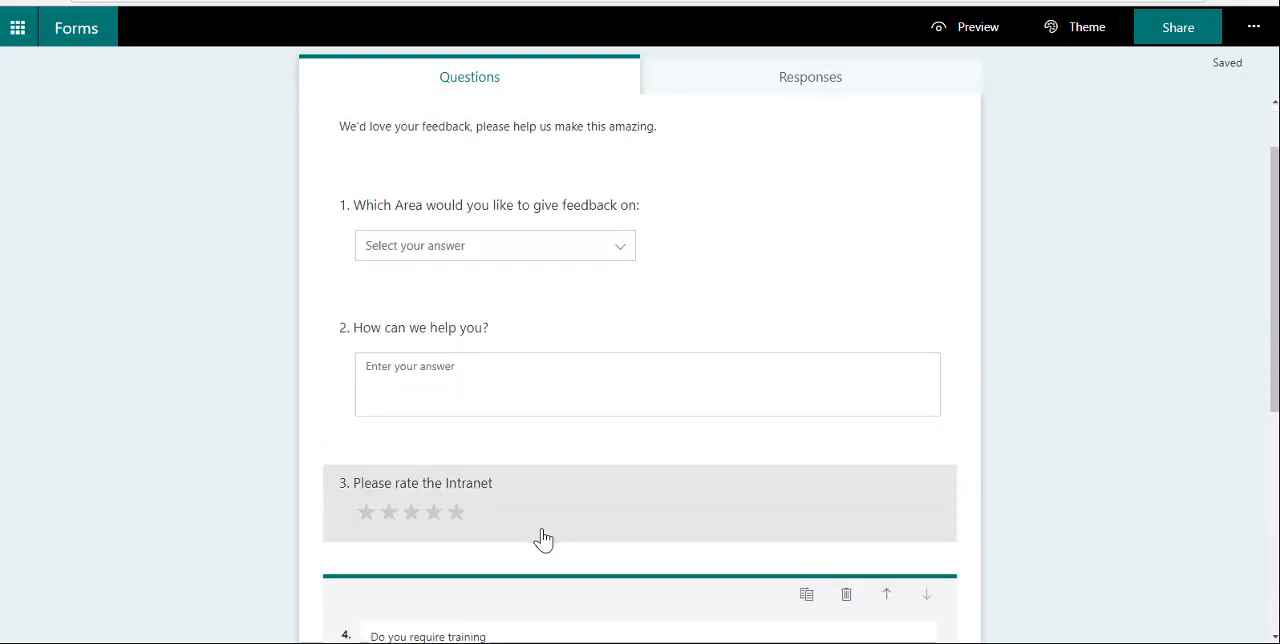
{"action": "left_click", "coordinate": [1086, 27]}
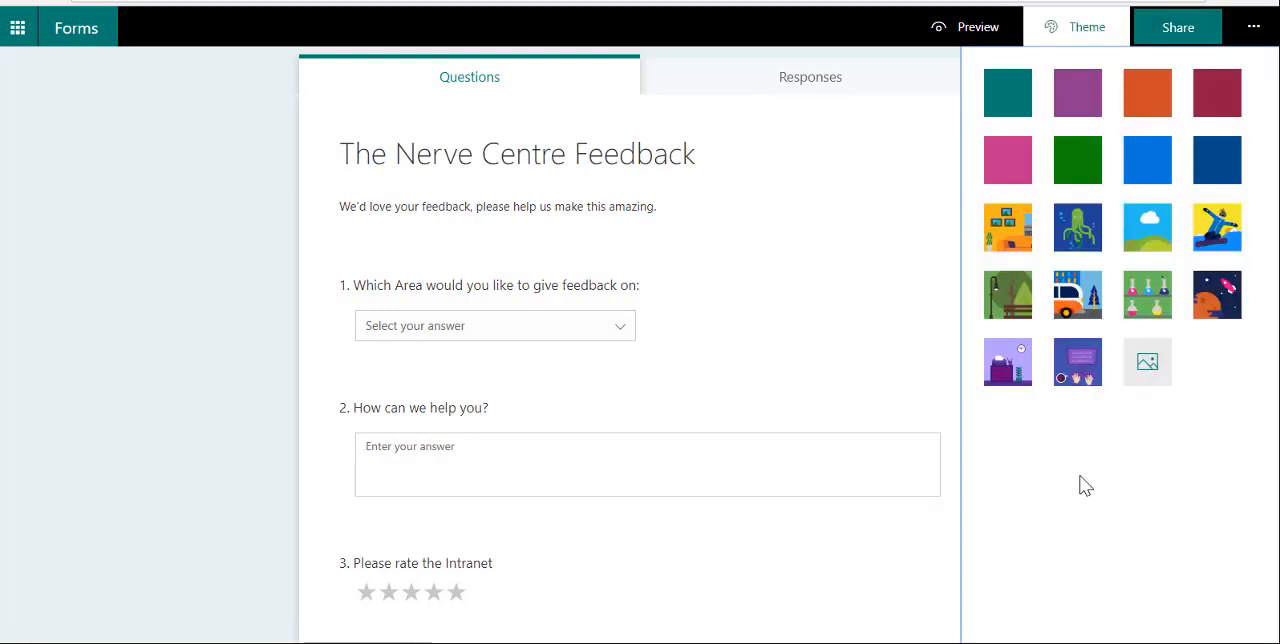
{"action": "mouse_move", "coordinate": [1009, 233]}
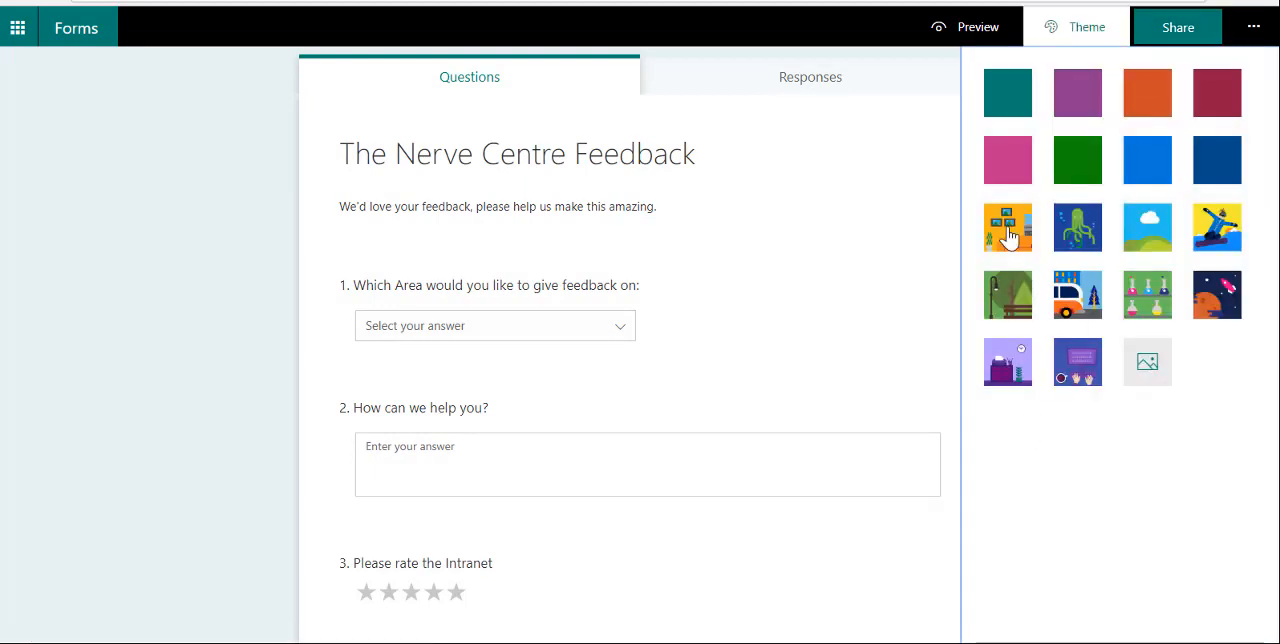
Step: Apply the orange office-scene theme with clock, filing cabinet and sofa
{"action": "left_click", "coordinate": [1007, 227]}
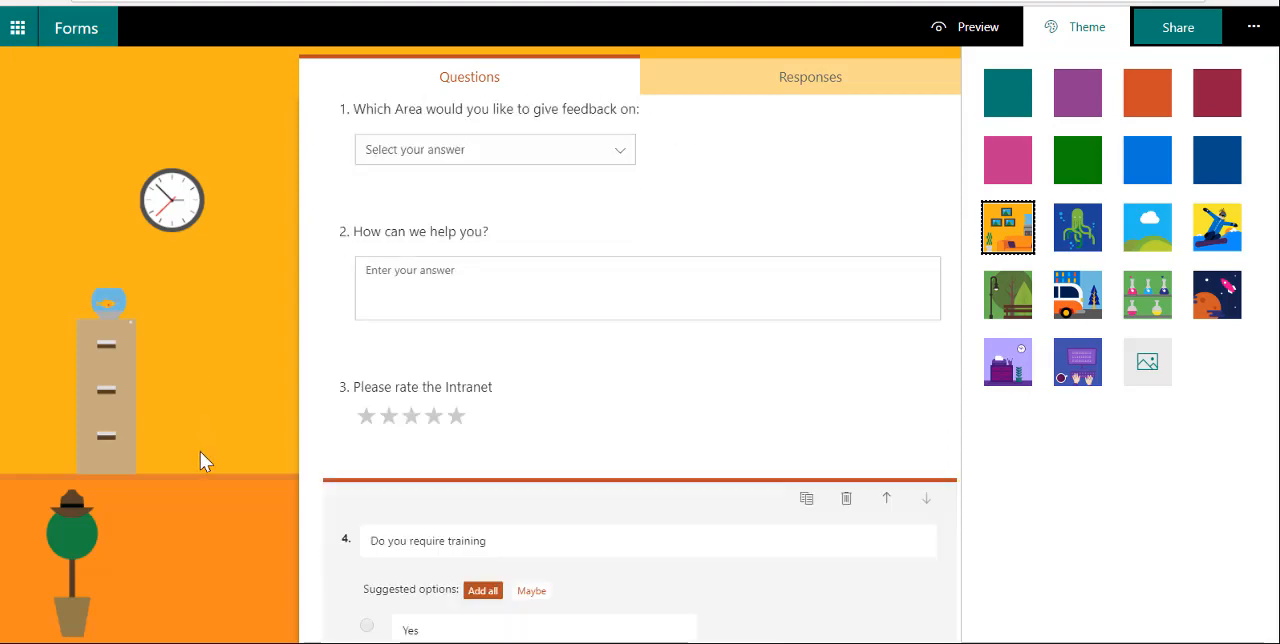
{"action": "scroll", "scroll_direction": "down", "scroll_amount": 3}
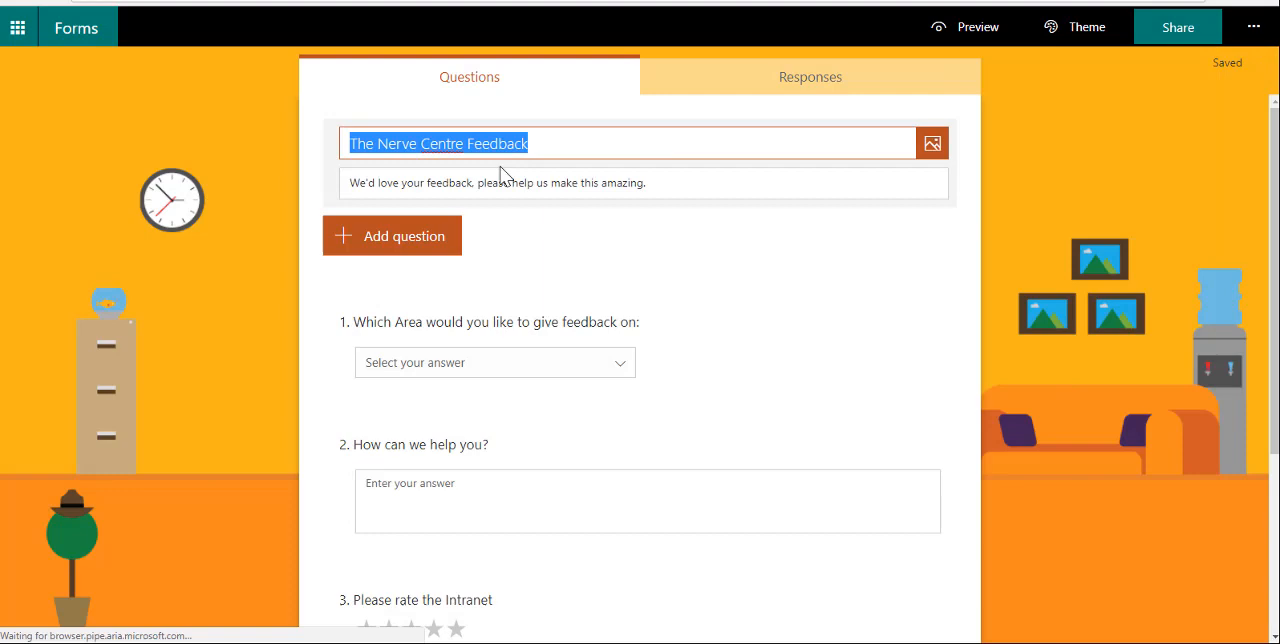
Step: Upload the orange robot logo beside the form title and scroll to check it
{"action": "left_click", "coordinate": [931, 143]}
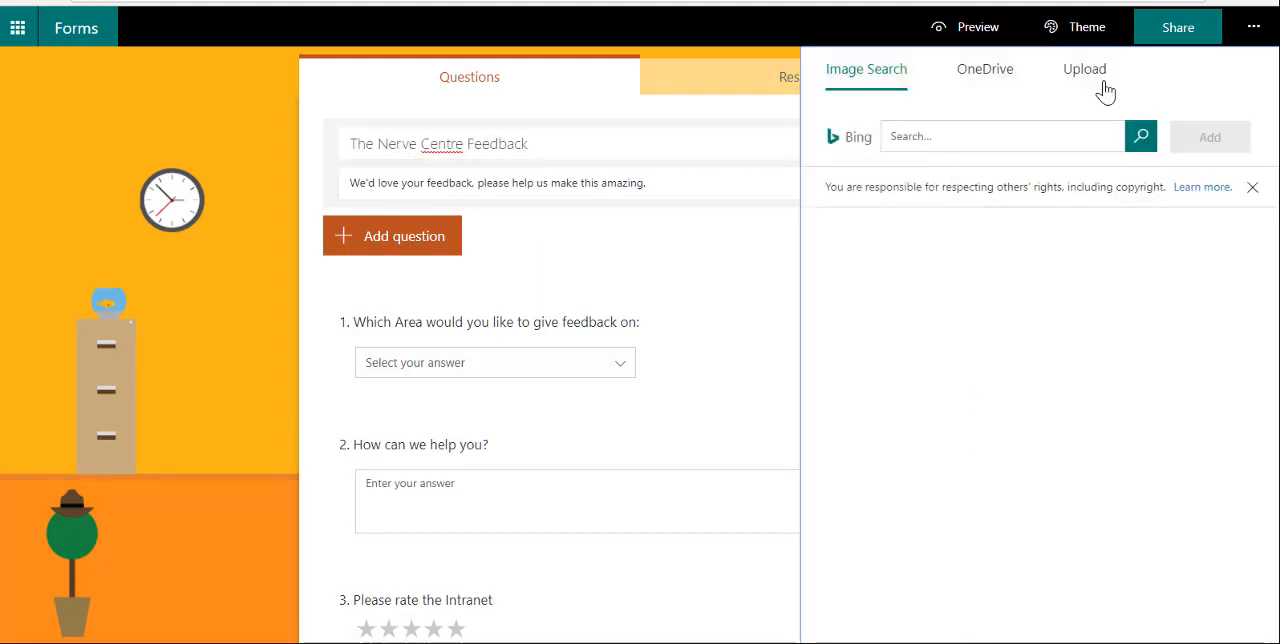
{"action": "left_click", "coordinate": [1084, 69]}
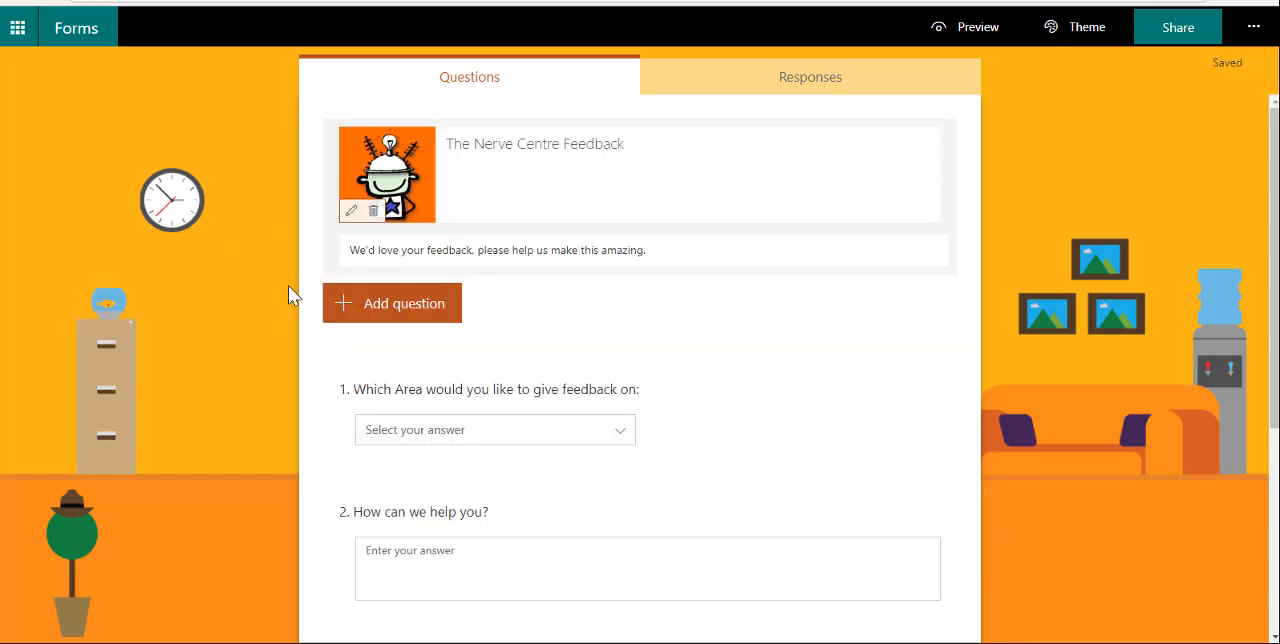
{"action": "scroll", "scroll_direction": "down", "scroll_amount": 3}
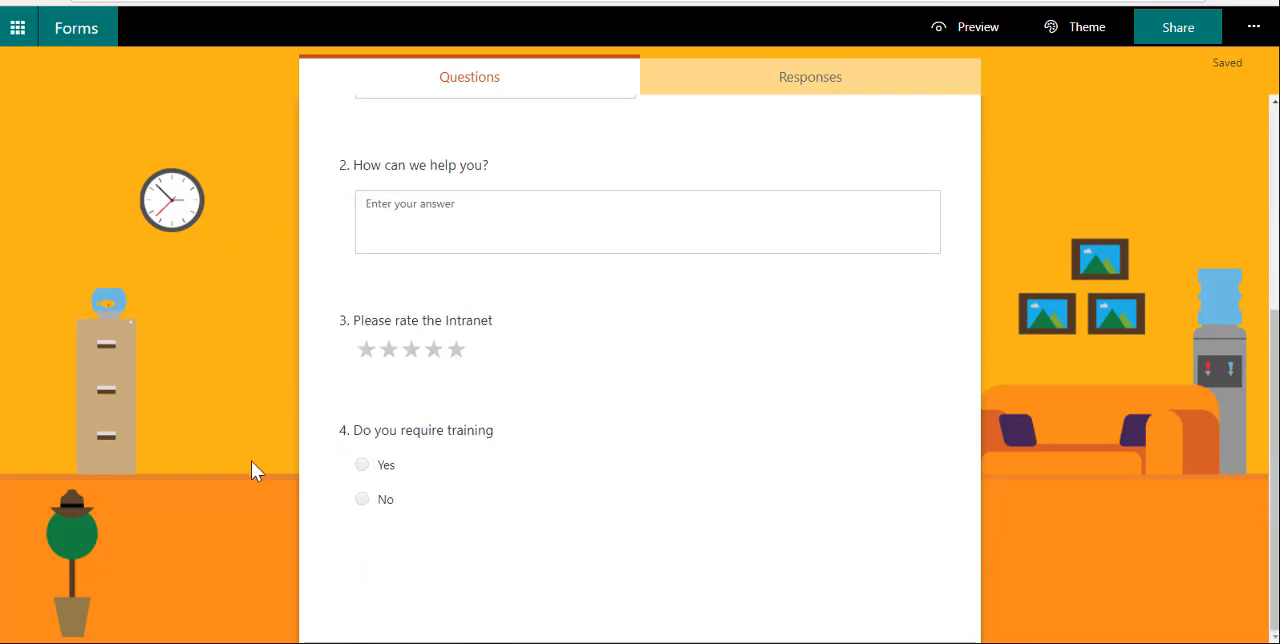
{"action": "scroll", "scroll_direction": "up", "scroll_amount": 3}
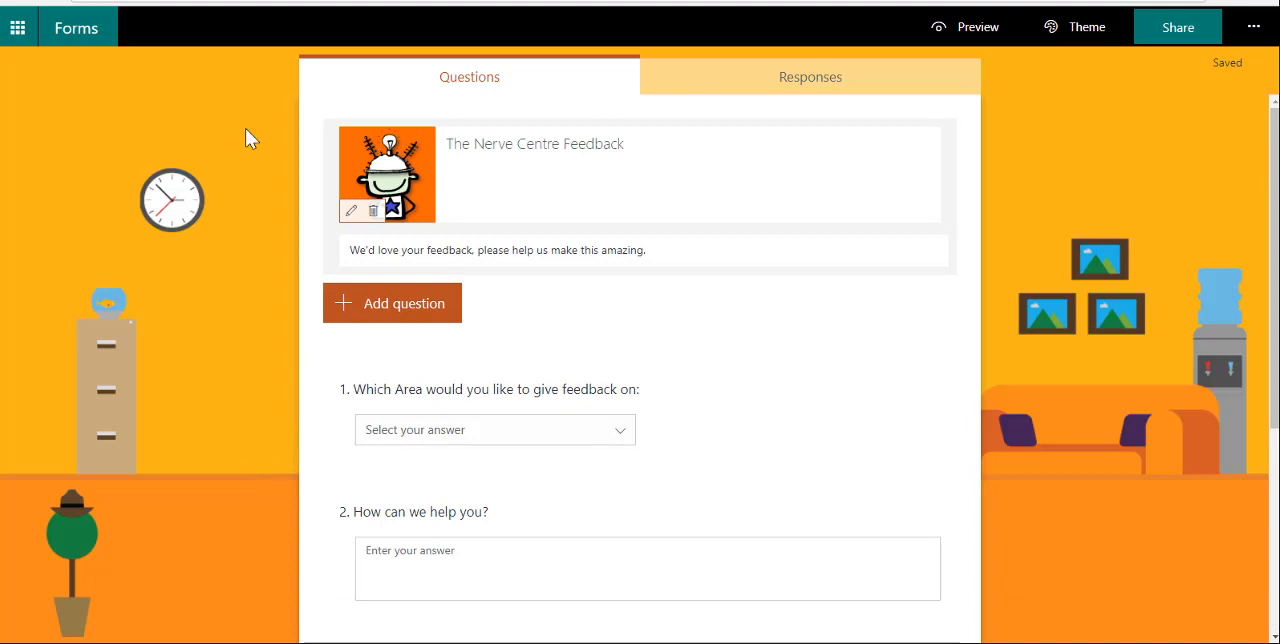
{"action": "scroll", "scroll_direction": "down", "scroll_amount": 3}
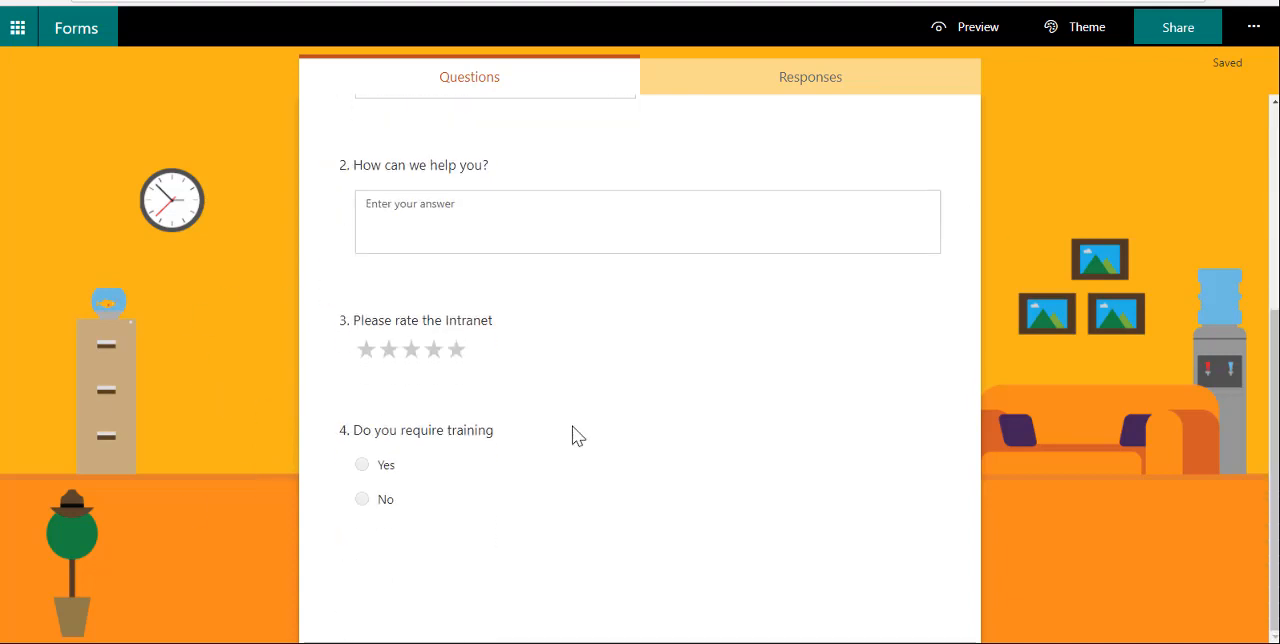
{"action": "scroll", "scroll_direction": "up", "scroll_amount": 3}
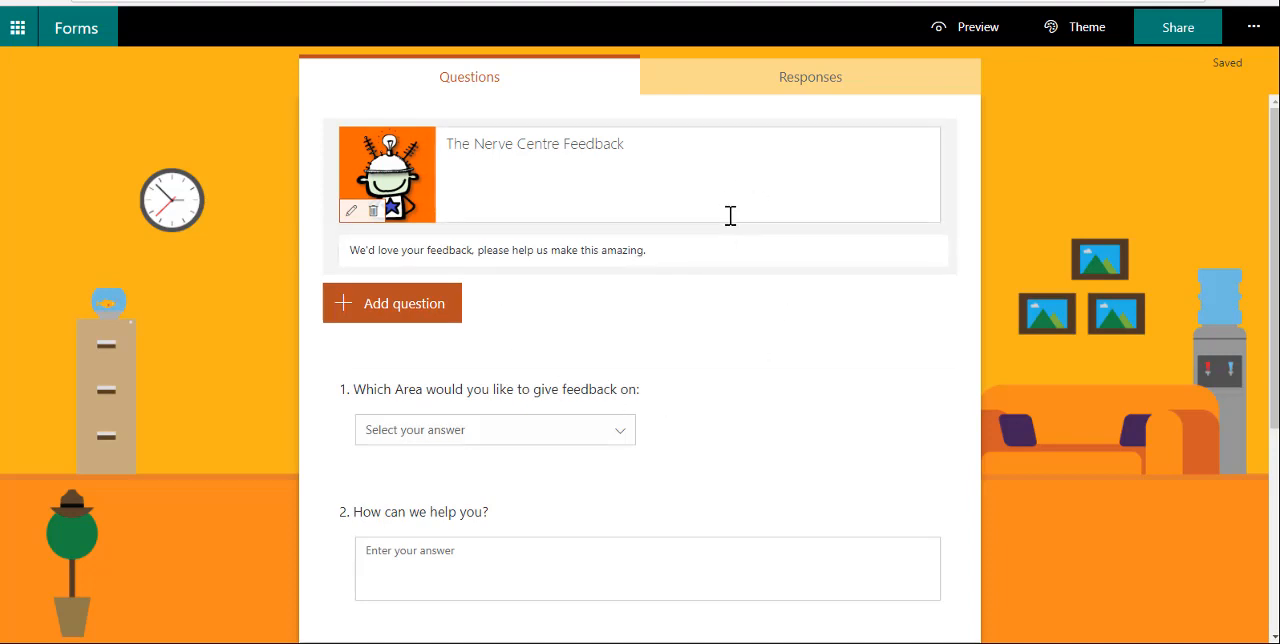
{"action": "mouse_move", "coordinate": [275, 402]}
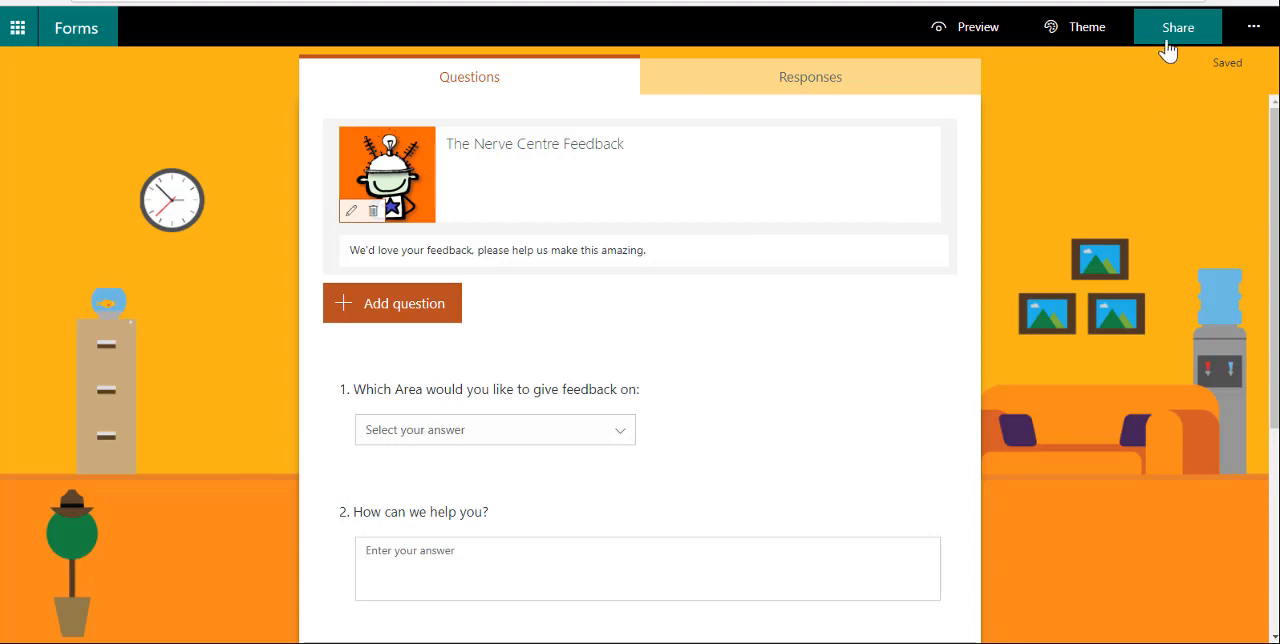
Step: Copy the form's organization-only response link from the sharing panel
{"action": "left_click", "coordinate": [1177, 27]}
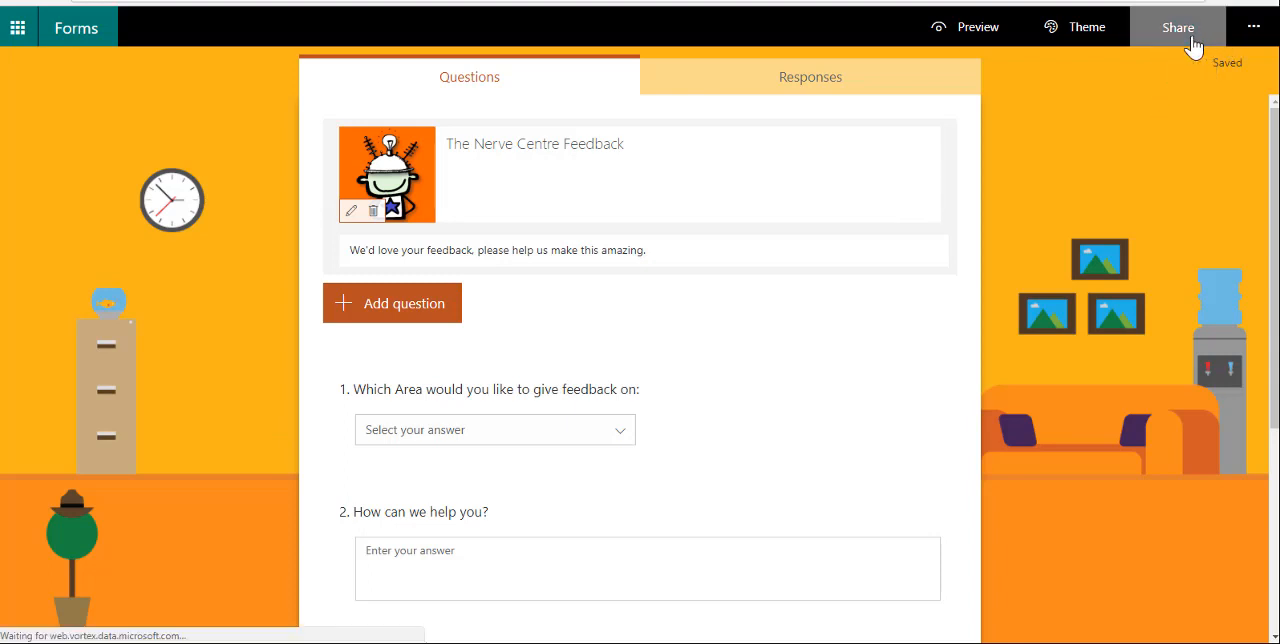
{"action": "left_click", "coordinate": [1178, 27]}
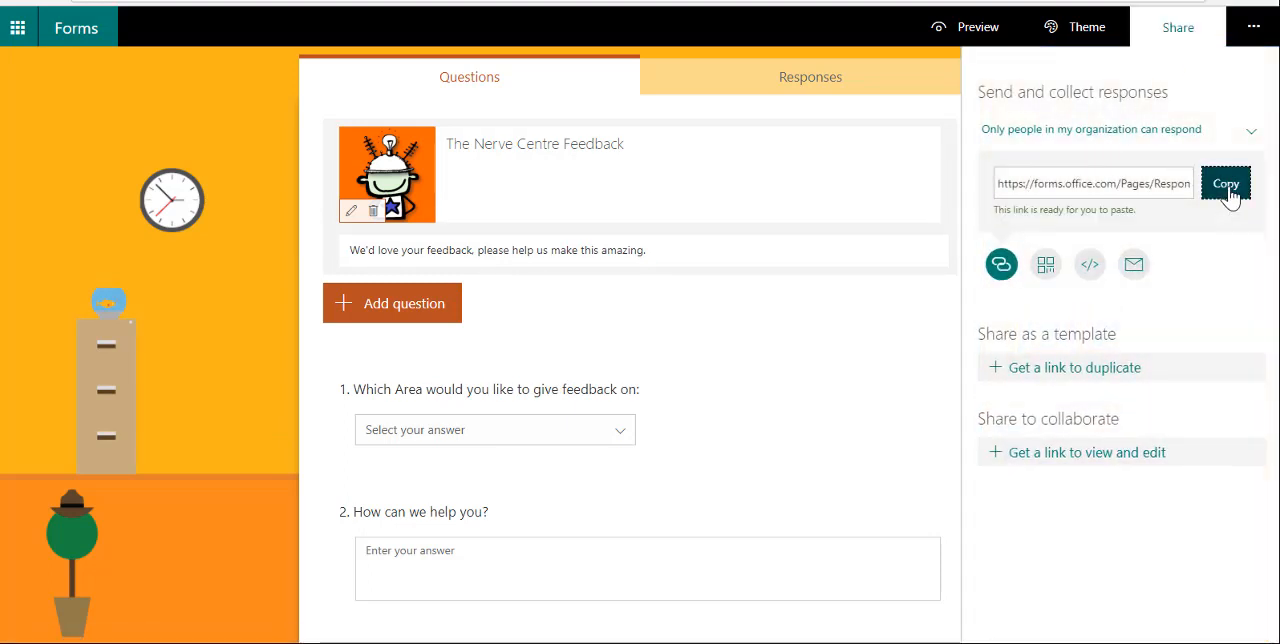
{"action": "left_click", "coordinate": [1225, 183]}
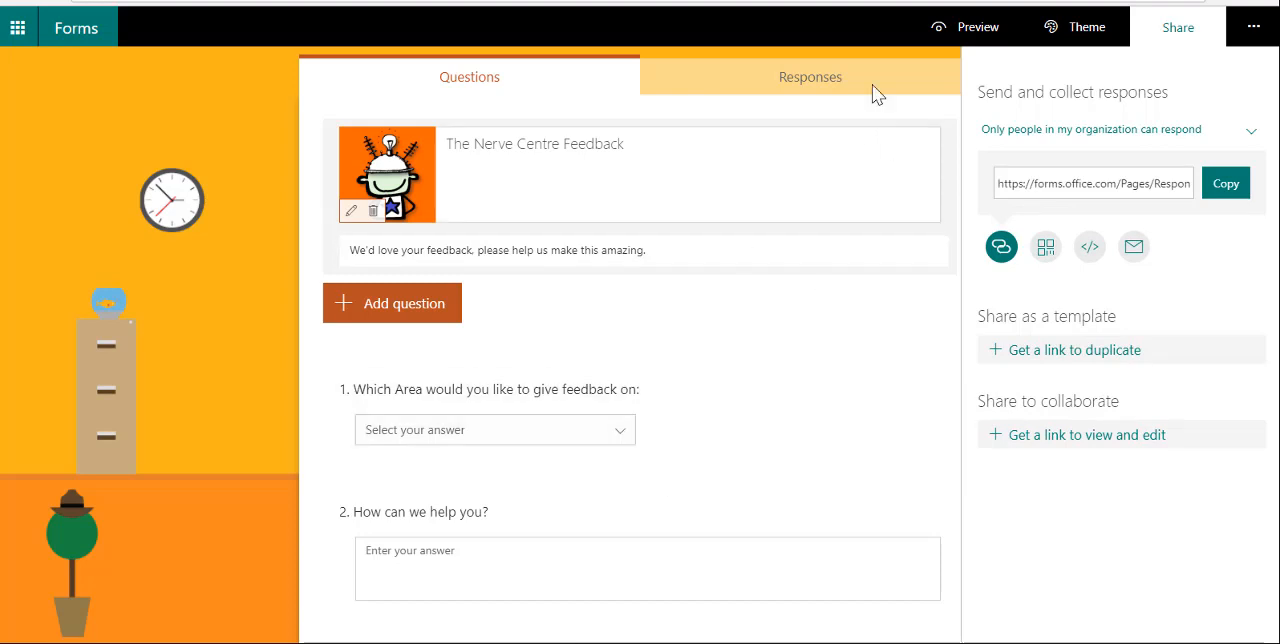
{"action": "mouse_move", "coordinate": [1087, 27]}
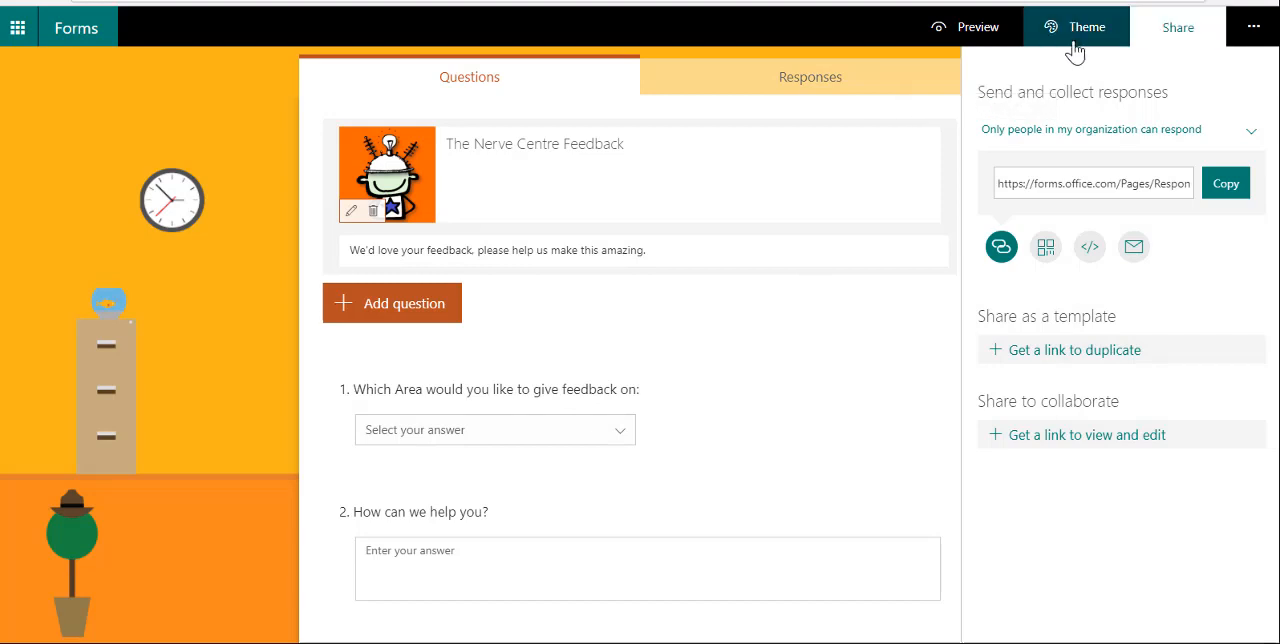
Step: Open form Settings to confirm responses are organization-only with names recorded
{"action": "left_click", "coordinate": [1253, 26]}
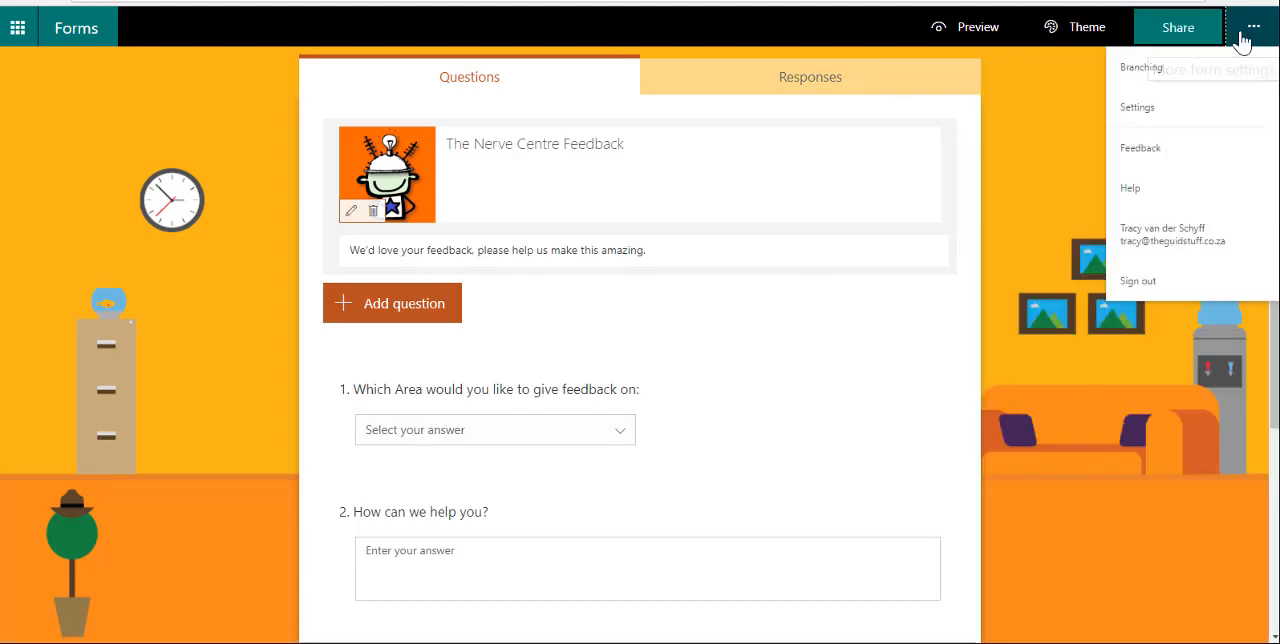
{"action": "mouse_move", "coordinate": [1137, 107]}
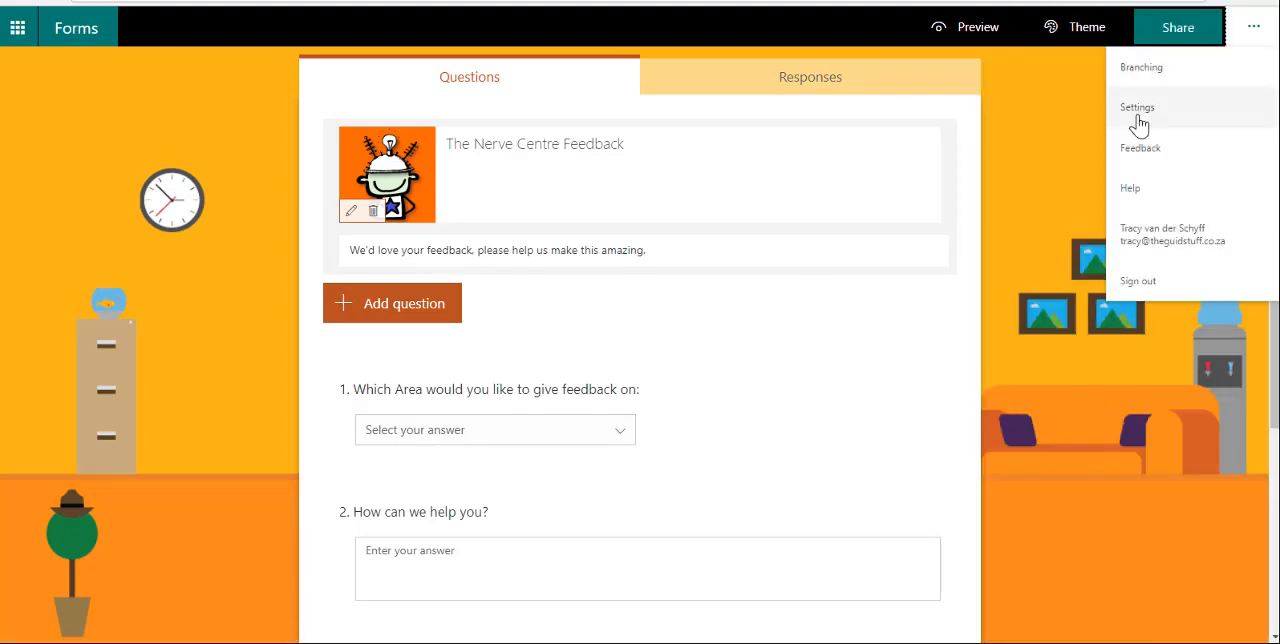
{"action": "left_click", "coordinate": [1137, 107]}
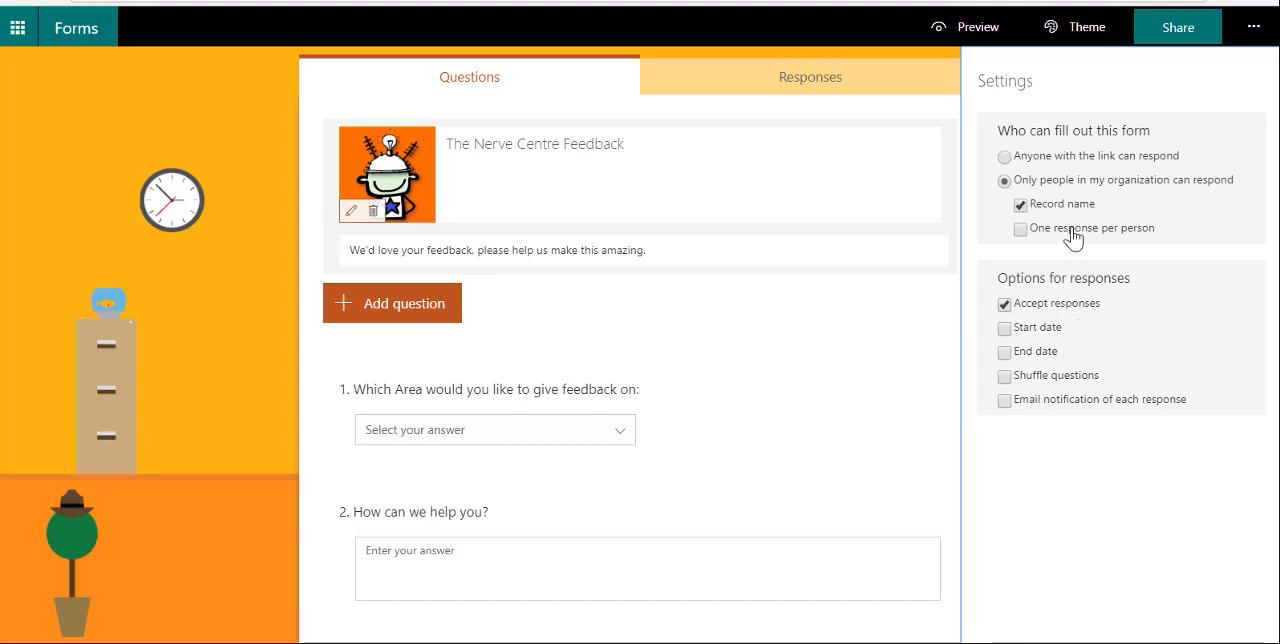
{"action": "mouse_move", "coordinate": [1048, 213]}
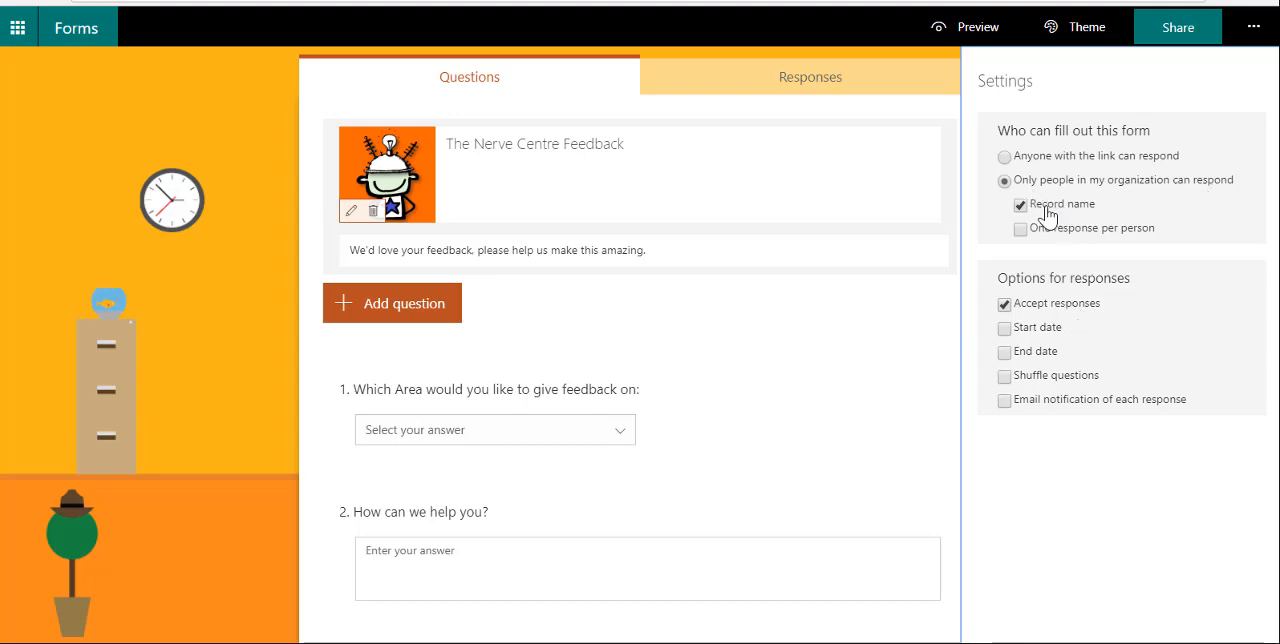
{"action": "mouse_move", "coordinate": [1030, 237]}
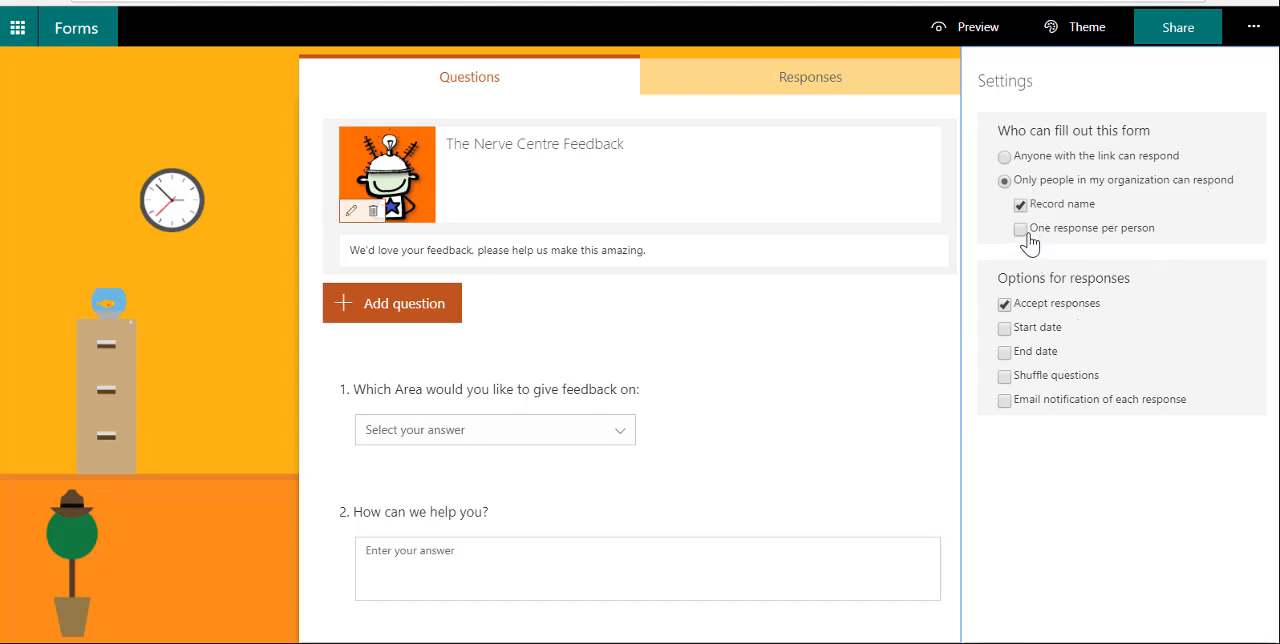
{"action": "mouse_move", "coordinate": [1178, 239]}
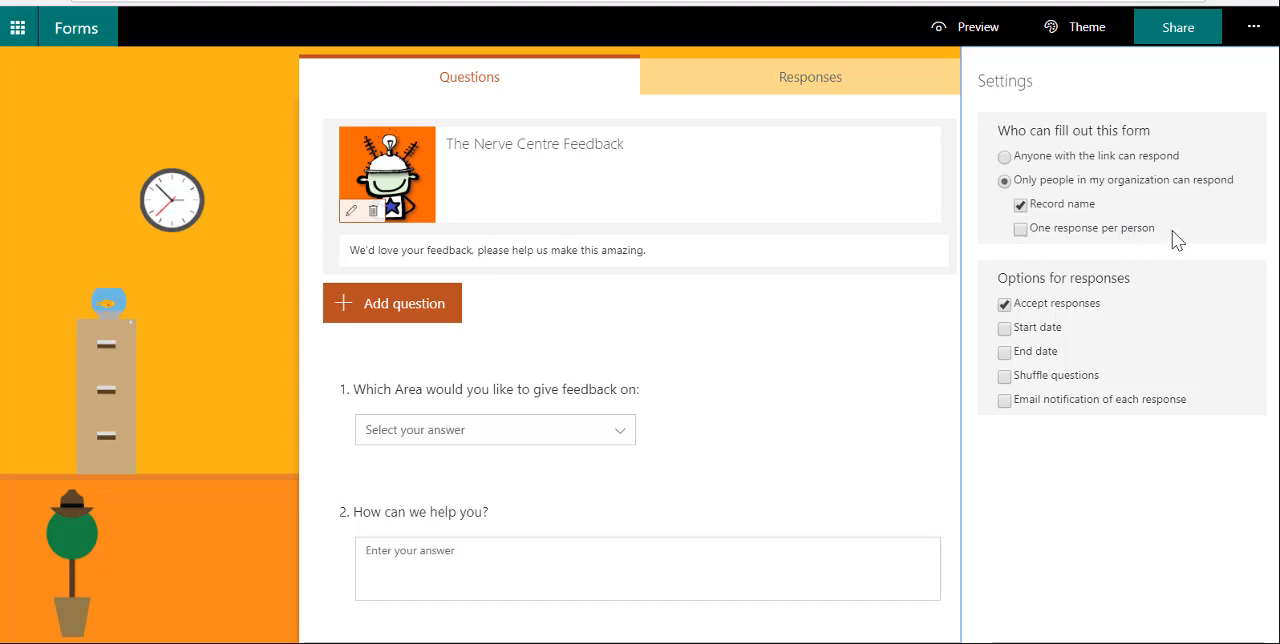
{"action": "mouse_move", "coordinate": [1173, 434]}
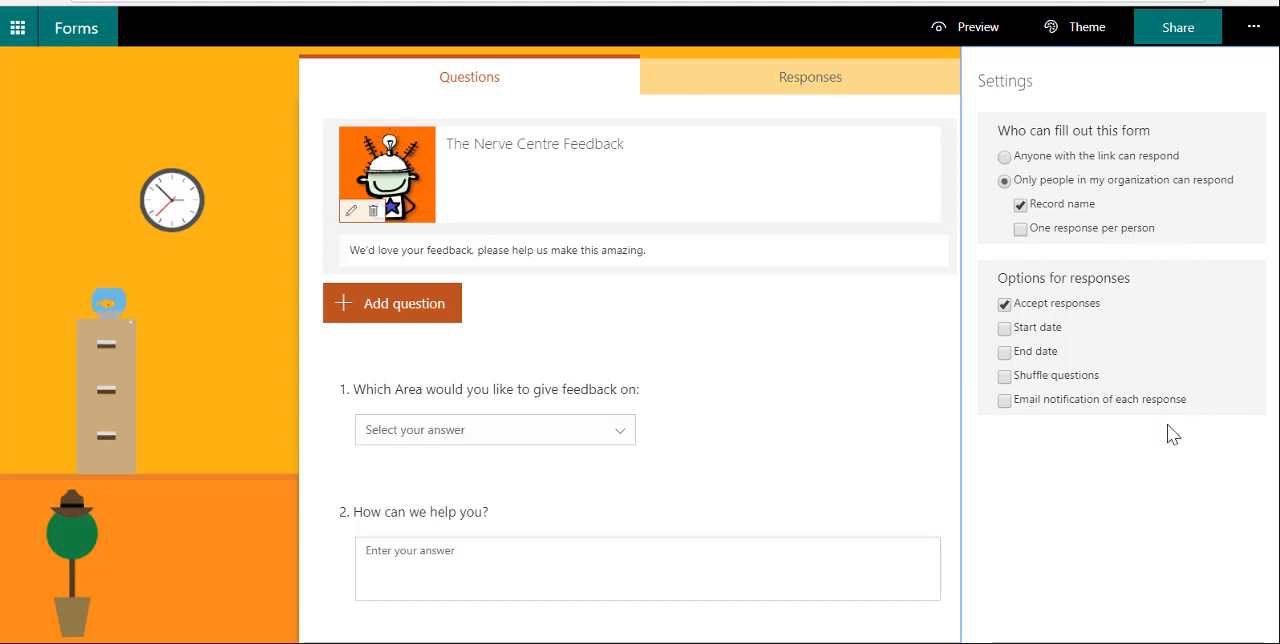
{"action": "mouse_move", "coordinate": [317, 110]}
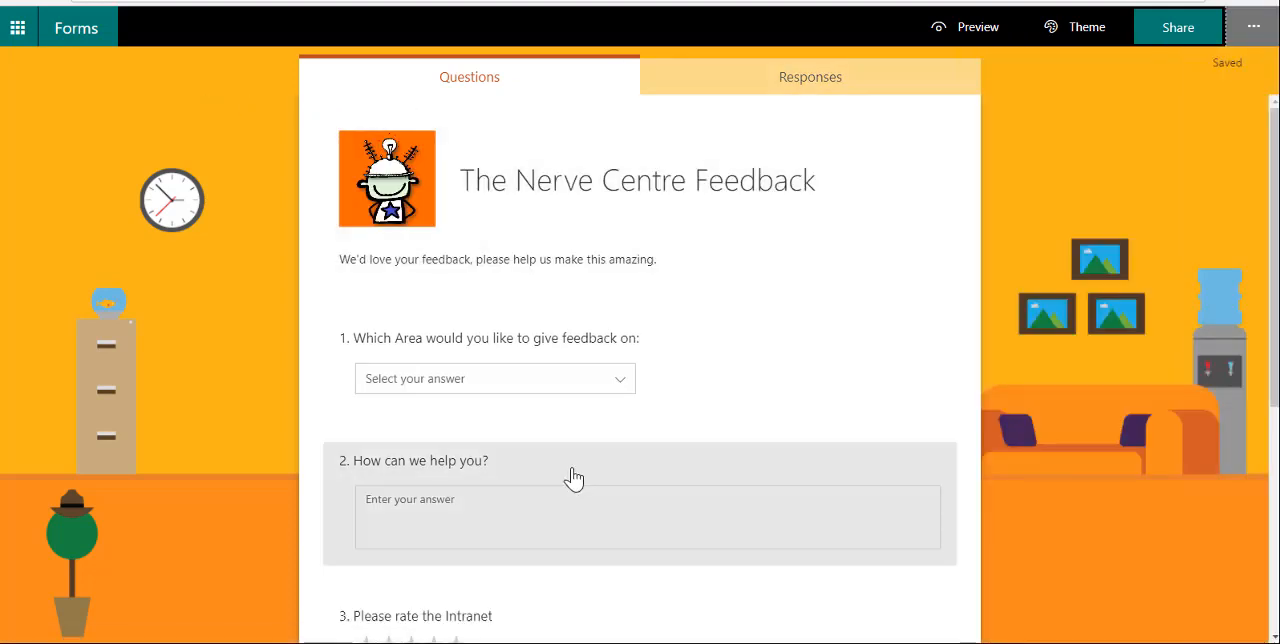
{"action": "left_click", "coordinate": [977, 27]}
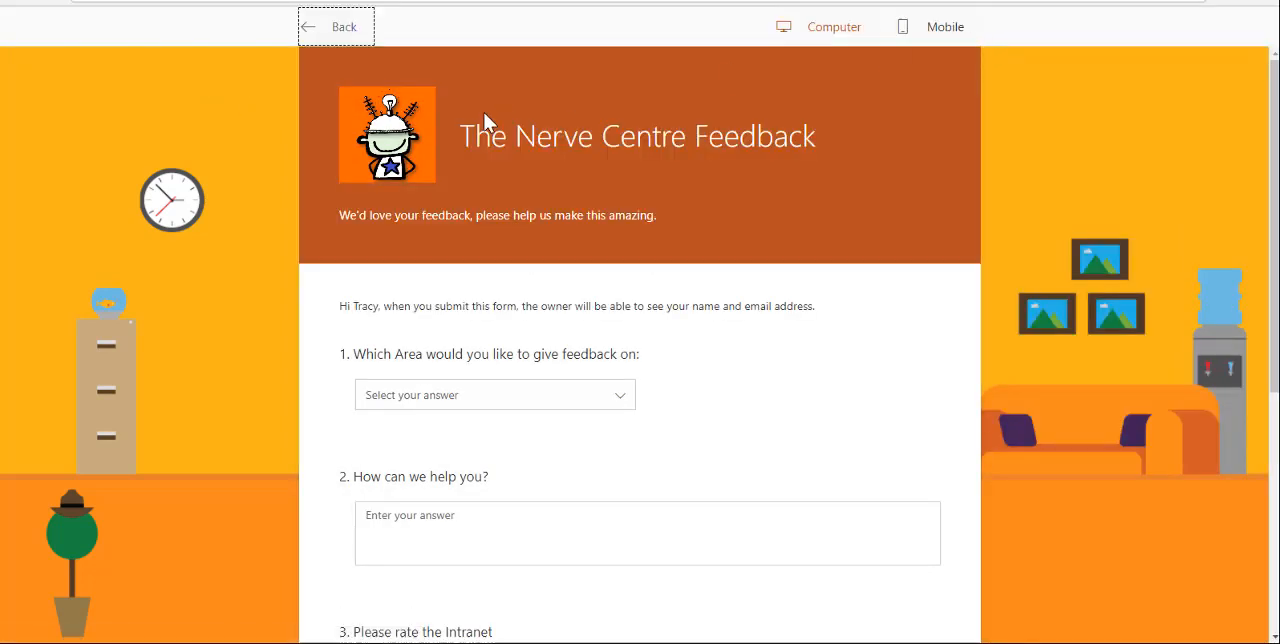
{"action": "scroll", "scroll_direction": "down", "scroll_amount": 3}
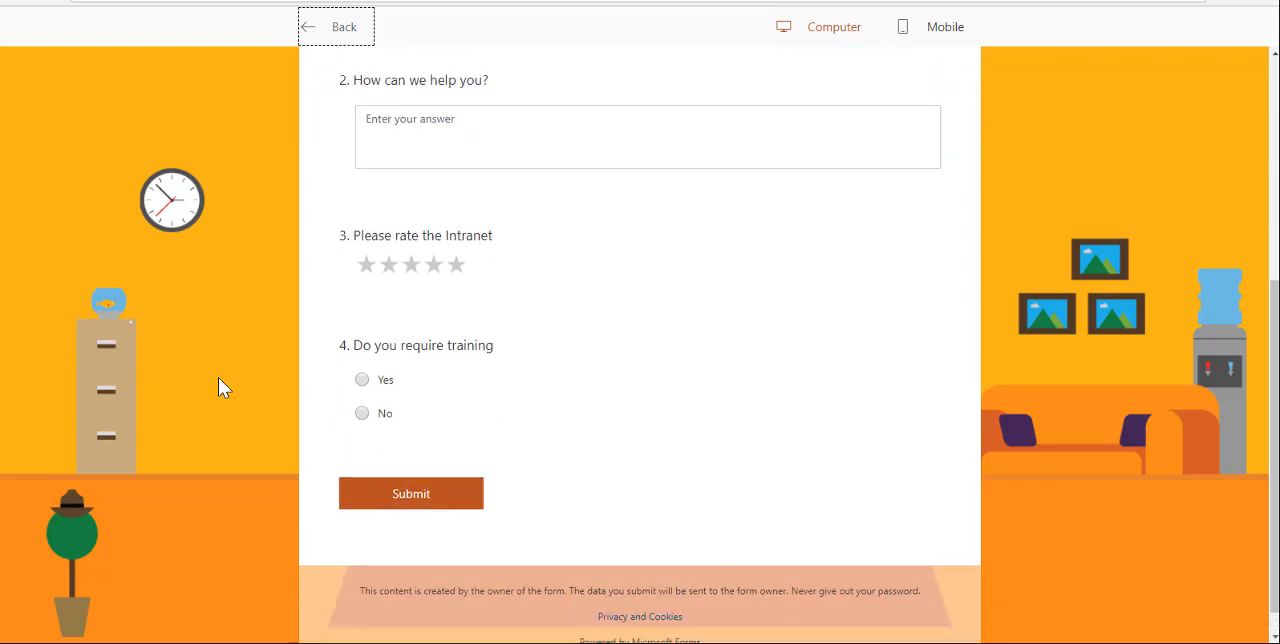
{"action": "scroll", "scroll_direction": "up", "scroll_amount": 3}
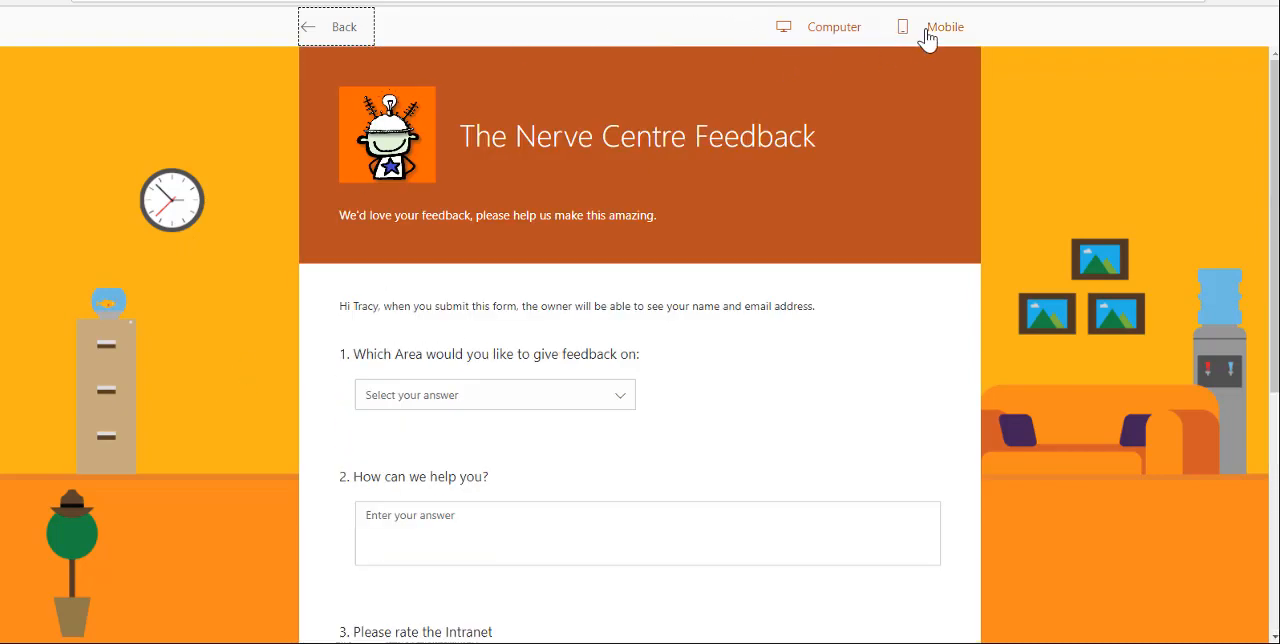
{"action": "left_click", "coordinate": [945, 27]}
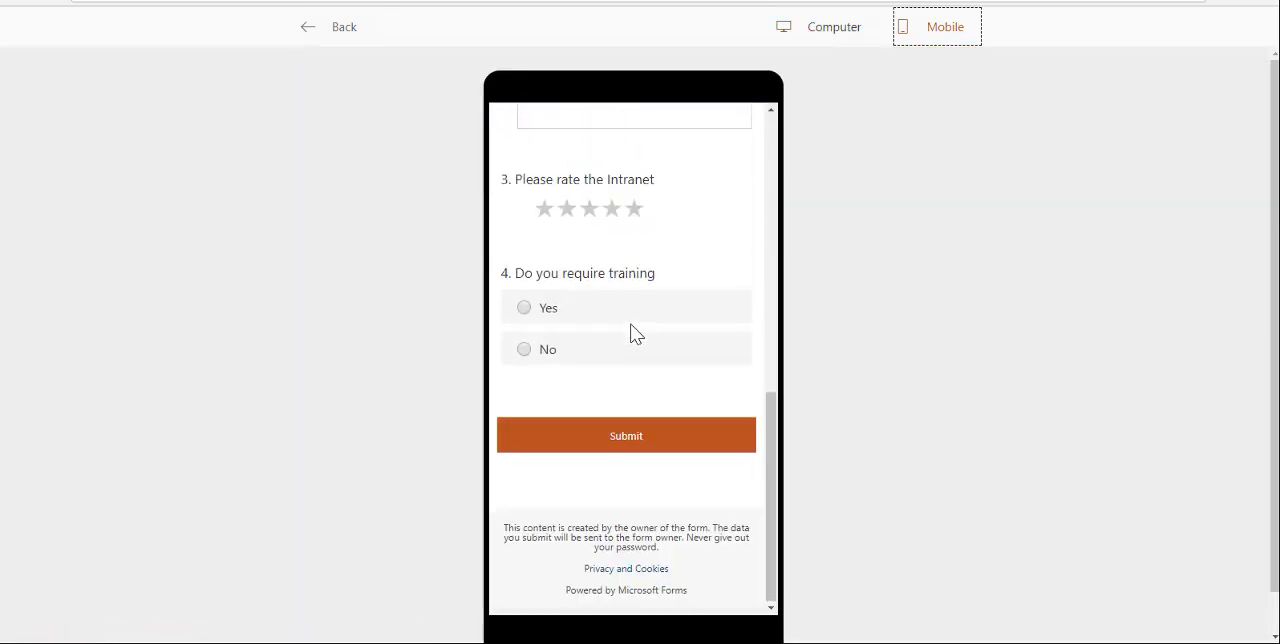
{"action": "left_click", "coordinate": [330, 26]}
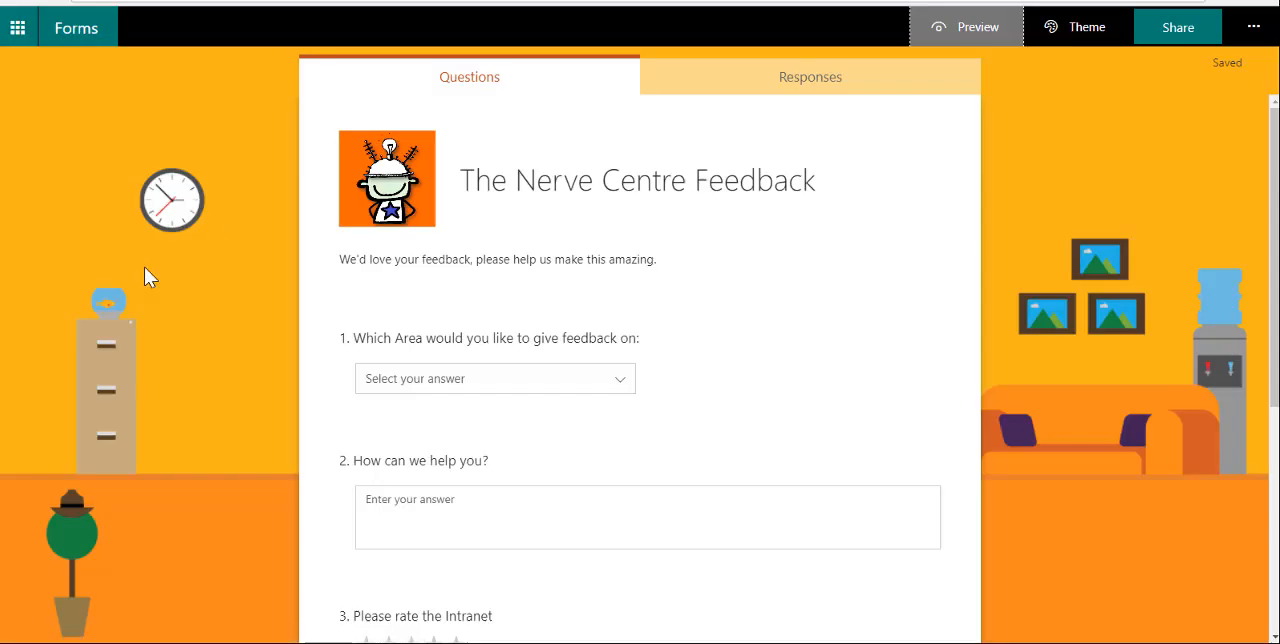
{"action": "mouse_move", "coordinate": [207, 313]}
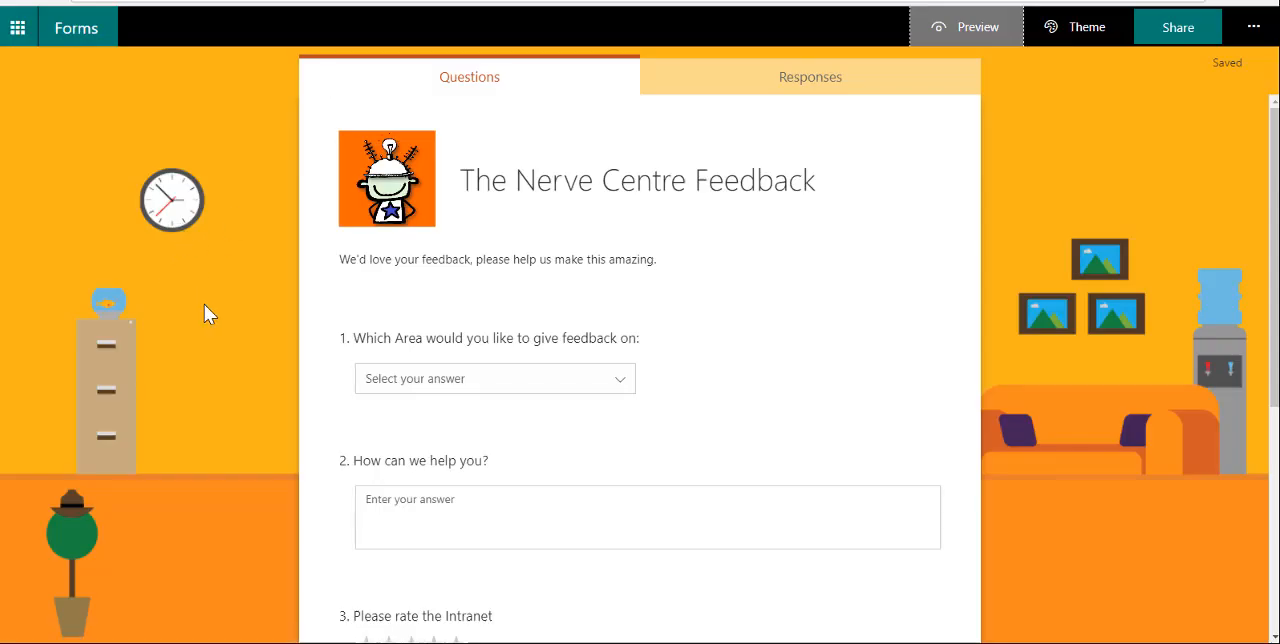
{"action": "mouse_move", "coordinate": [140, 103]}
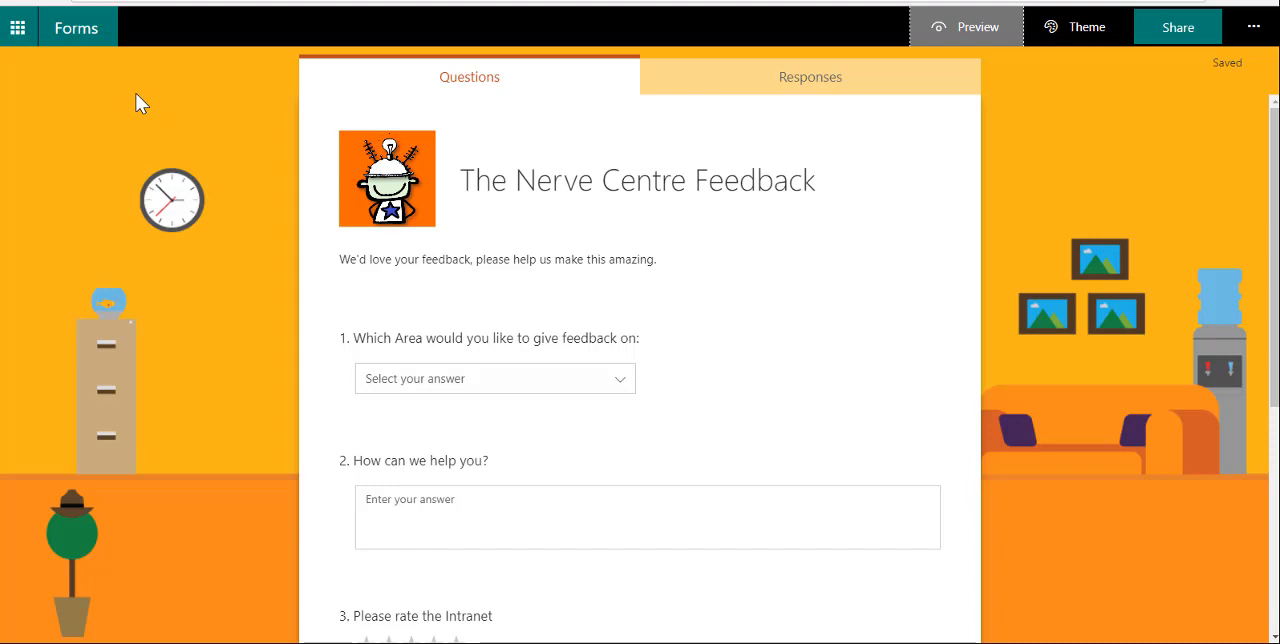
{"action": "mouse_move", "coordinate": [69, 224]}
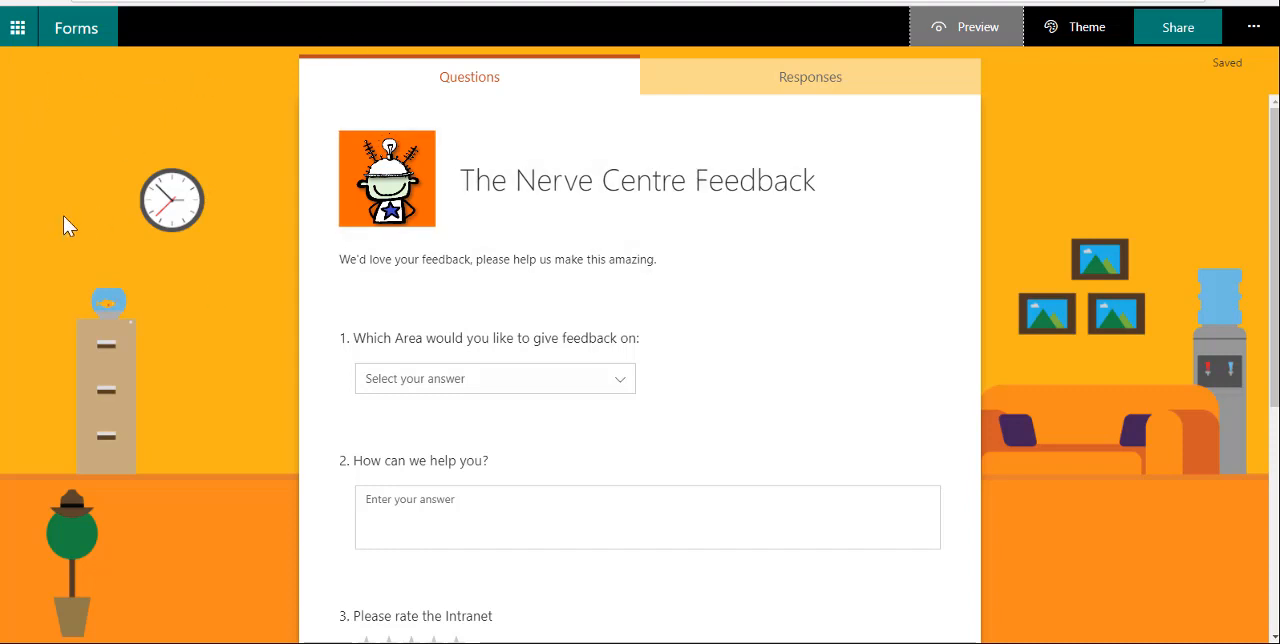